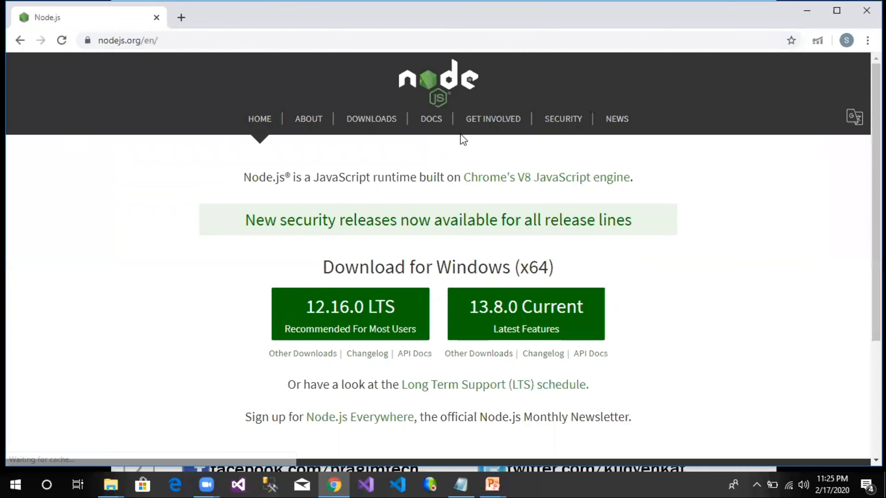
mouse_move(430, 283)
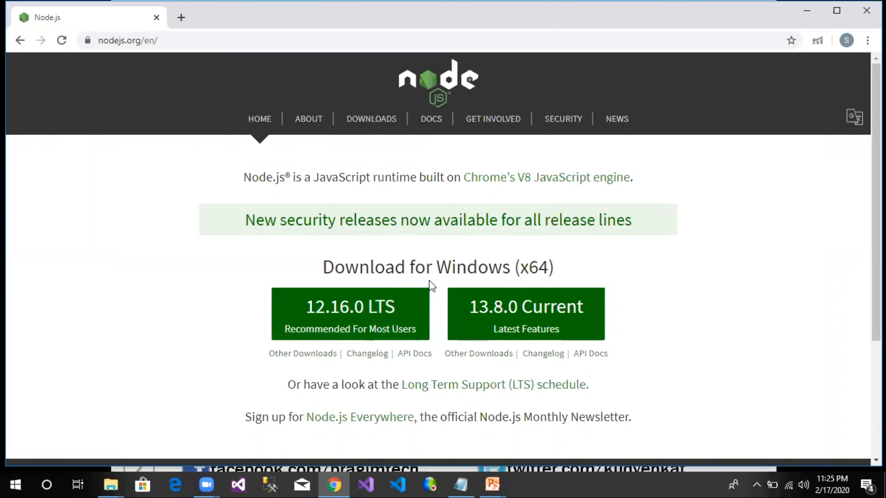
mouse_move(357, 324)
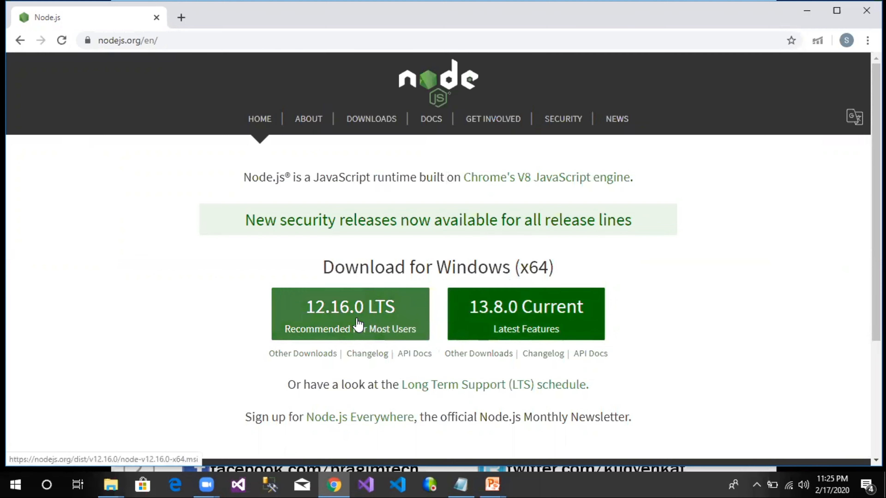
mouse_move(395, 315)
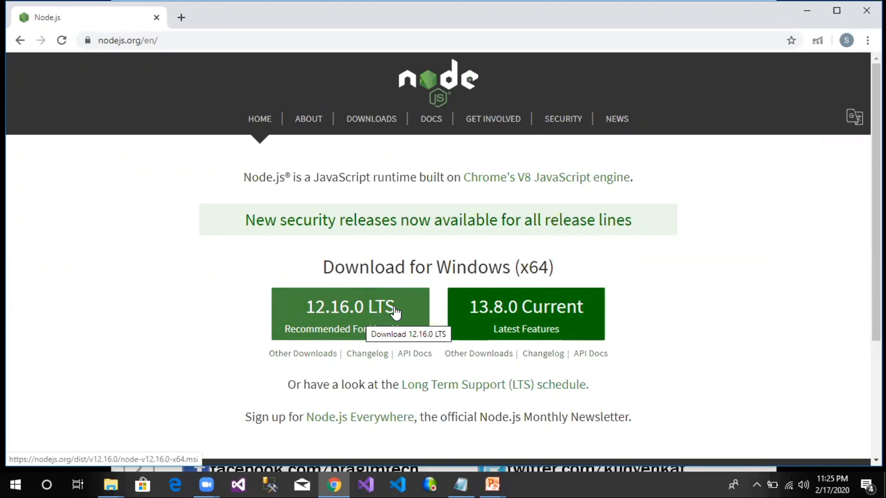
mouse_move(355, 327)
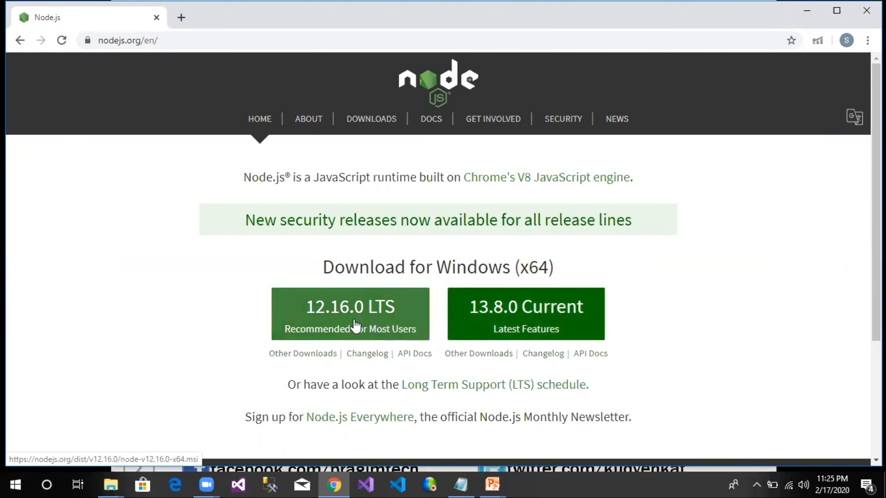
mouse_move(355, 320)
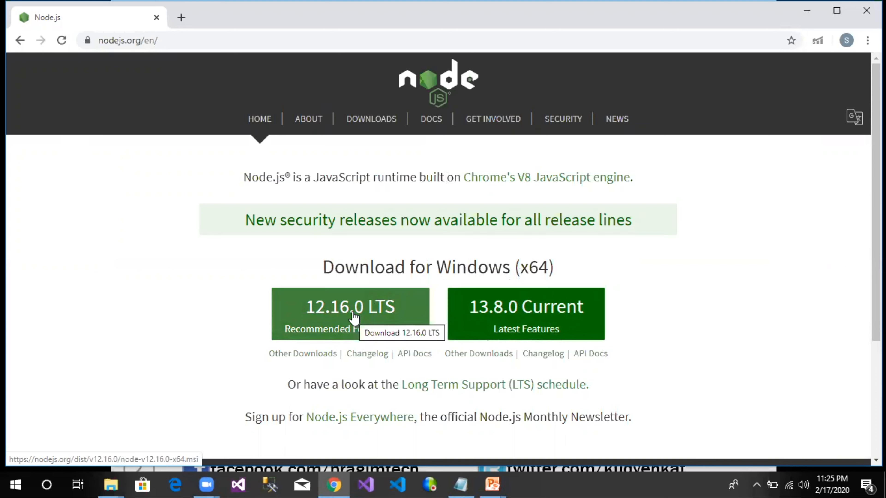
Step: Download the Node.js 12.16.0 LTS installer and open it from the download bar
left_click(353, 316)
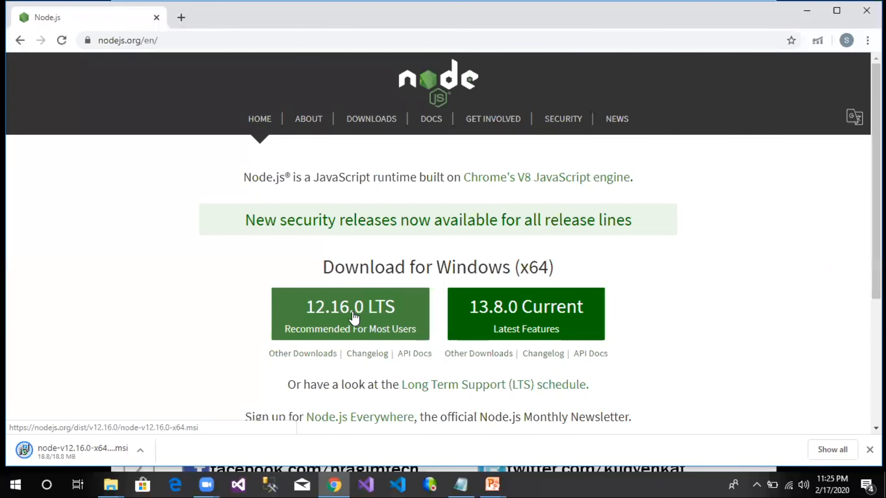
left_click(140, 455)
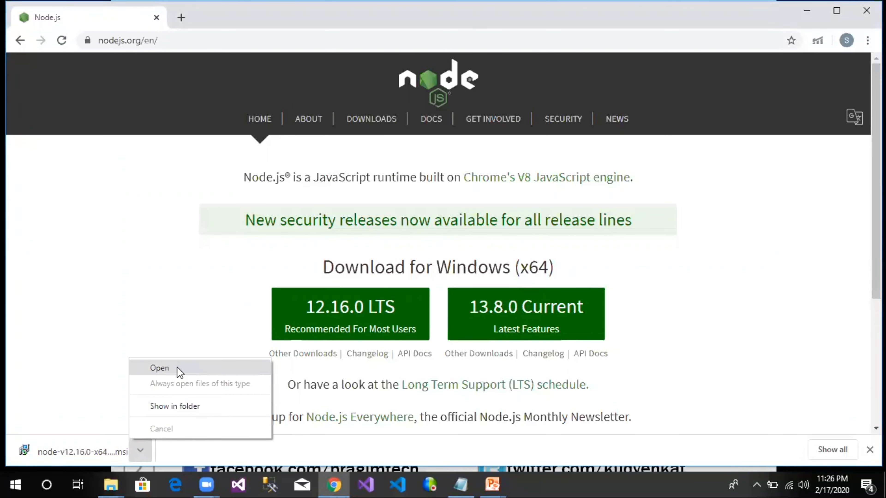
left_click(160, 368)
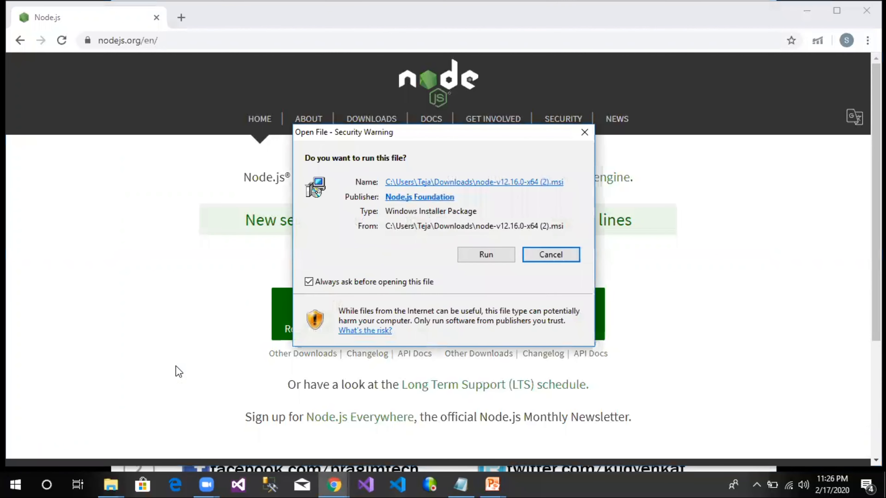
Step: Run the installer, accept the license, keep default features and native-module tools, install and finish
left_click(551, 255)
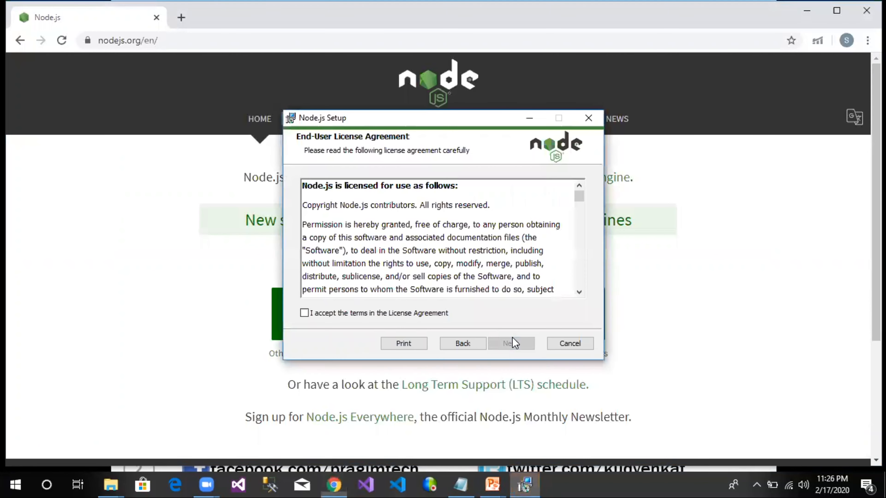
left_click(304, 313)
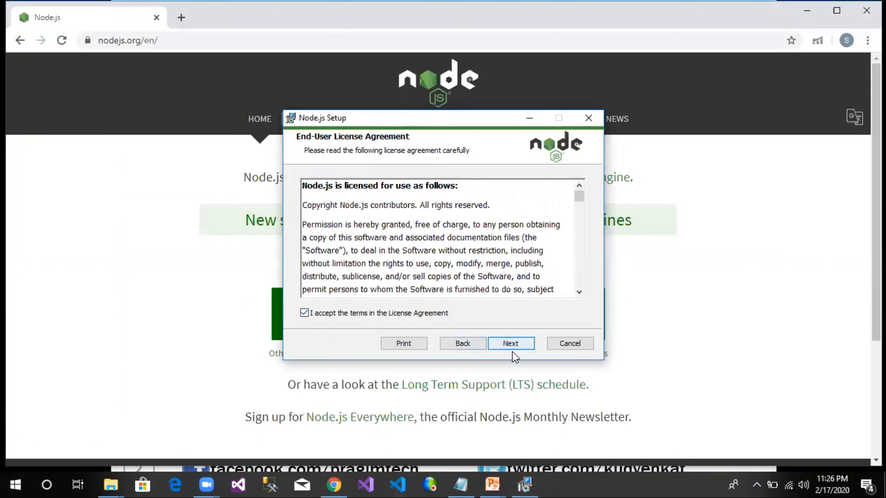
left_click(511, 343)
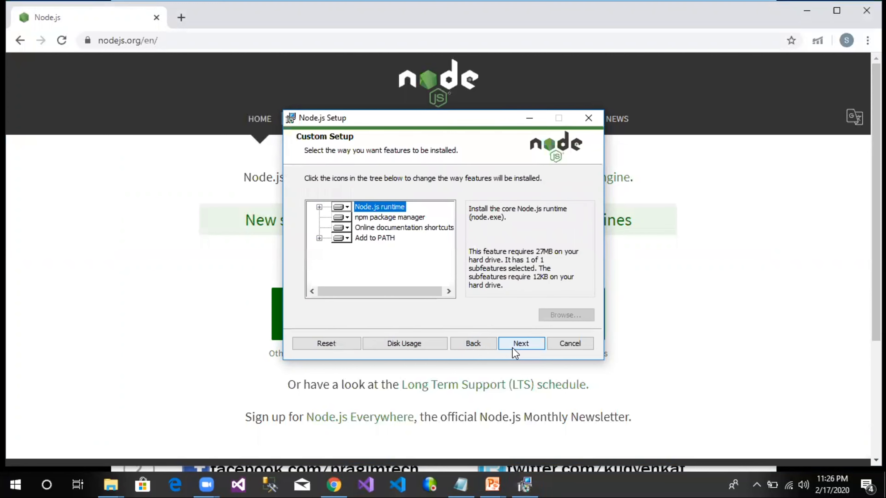
left_click(521, 343)
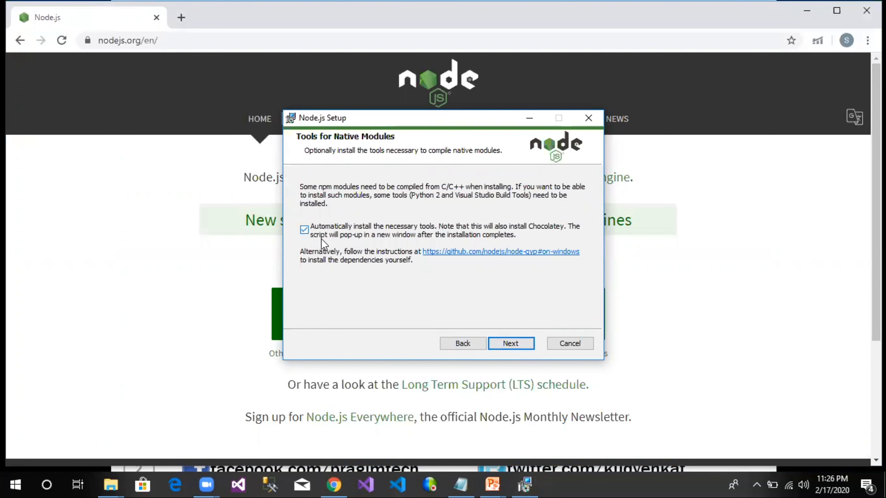
left_click(511, 344)
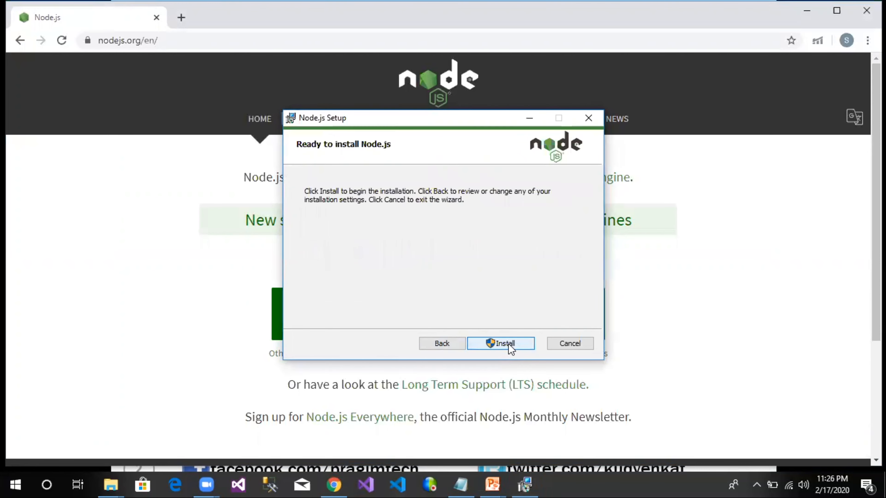
left_click(505, 343)
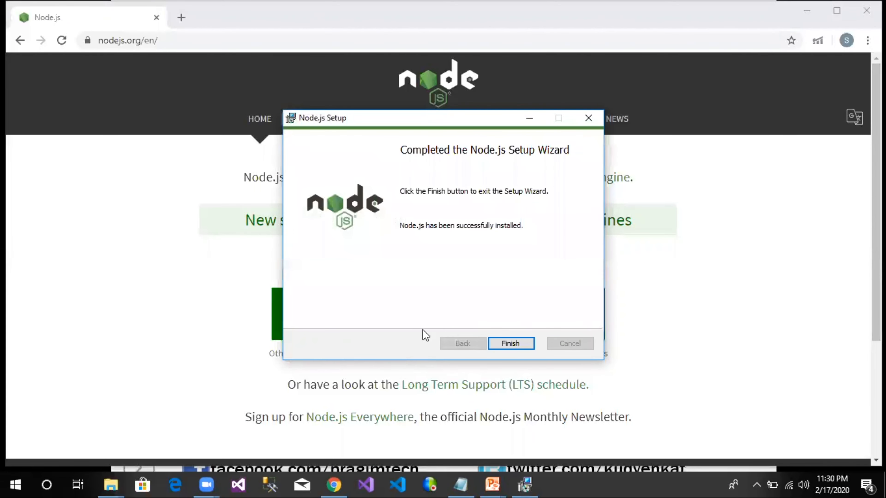
left_click(511, 343)
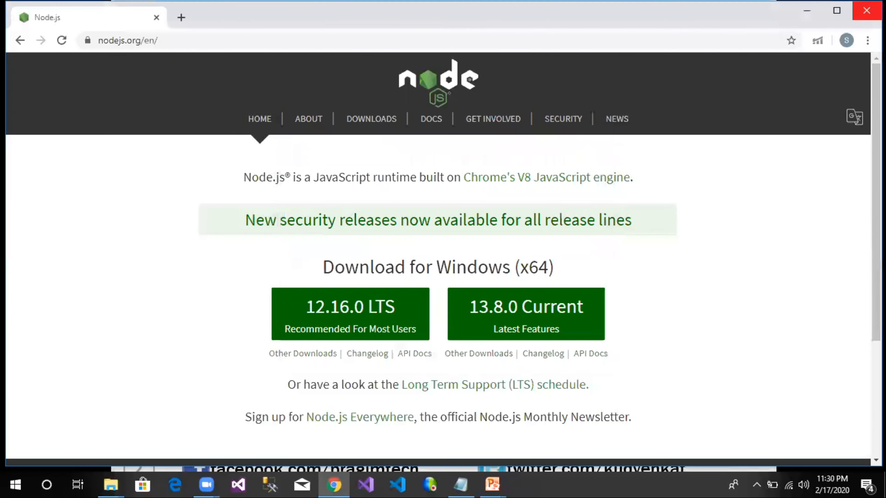
mouse_move(14, 483)
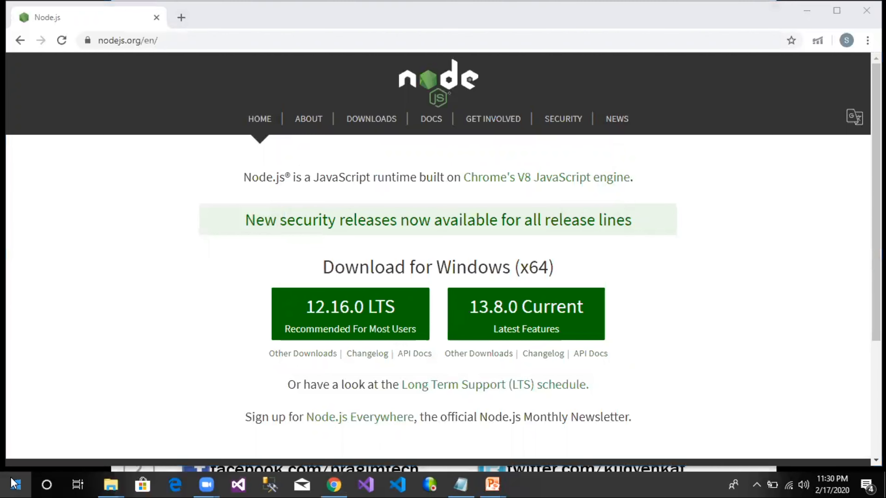
Step: Launch the Node.js command prompt from the Node.js folder in the Start menu
left_click(15, 484)
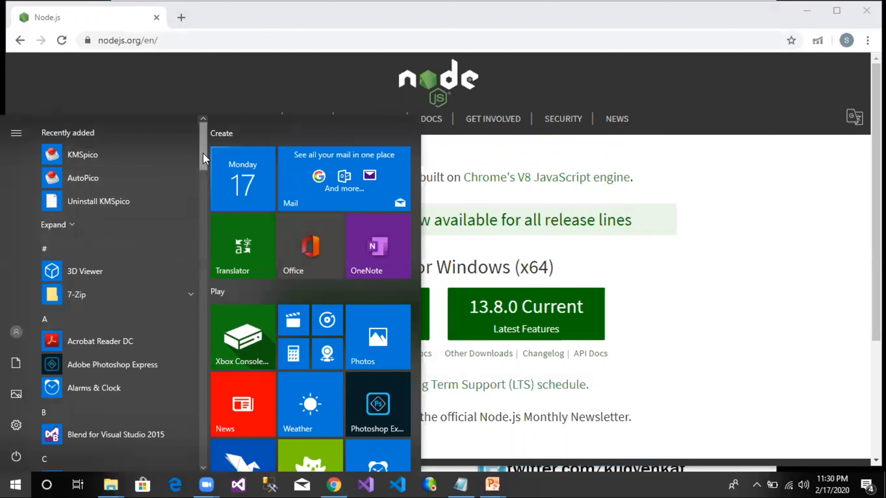
scroll("down", 3)
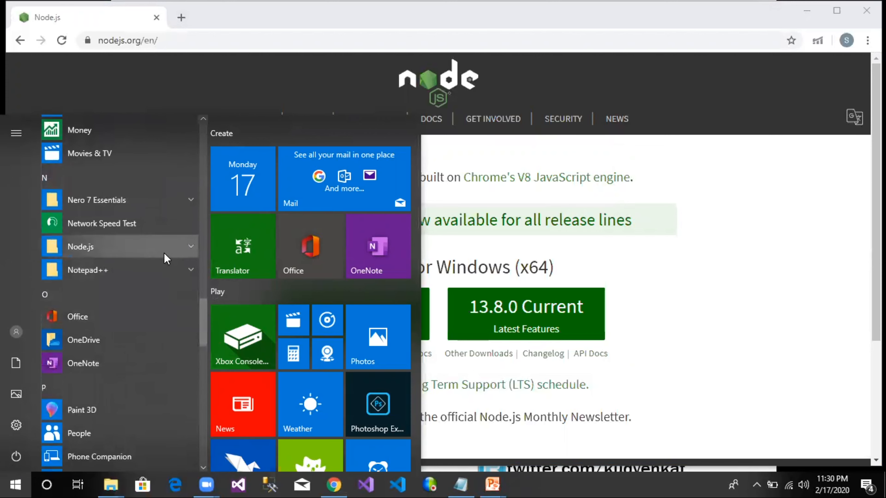
left_click(80, 246)
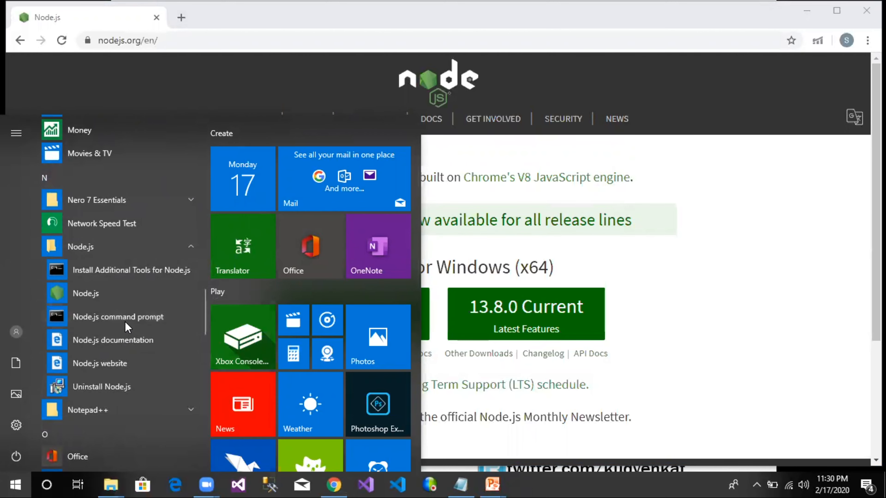
left_click(118, 316)
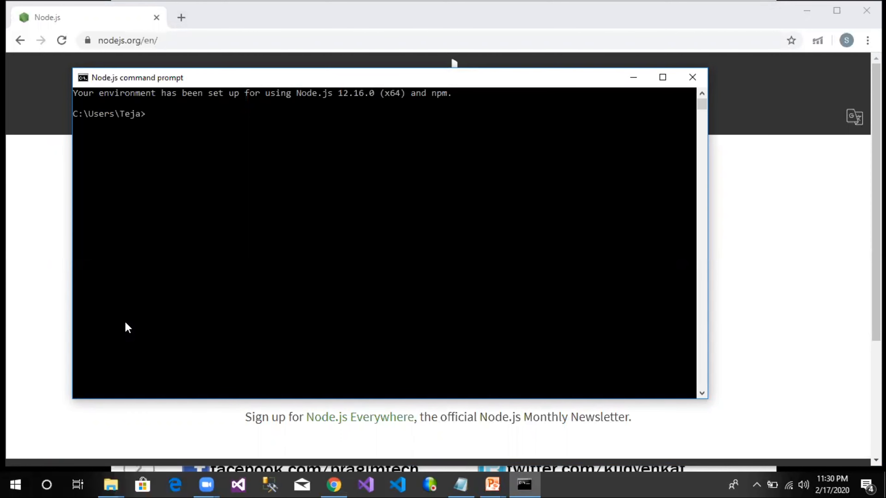
Step: Check the installed version with node -v, confirming v12.16.0, and switch windows
type("node -v")
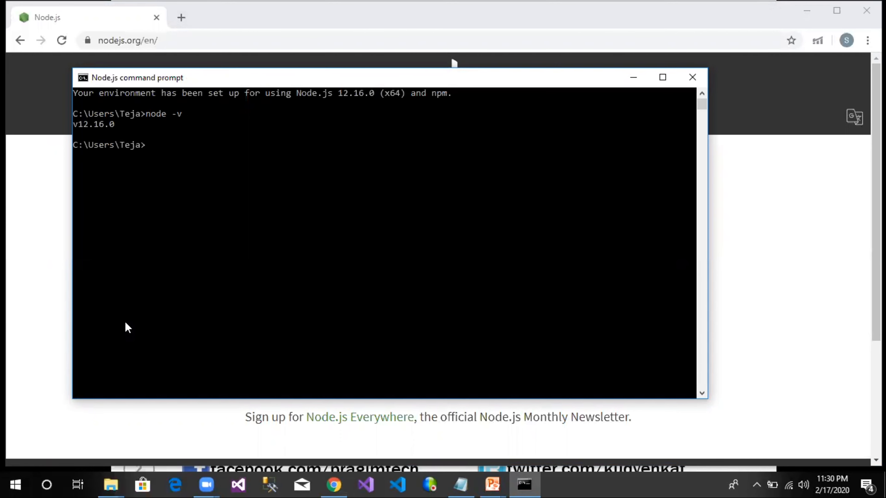
mouse_move(246, 373)
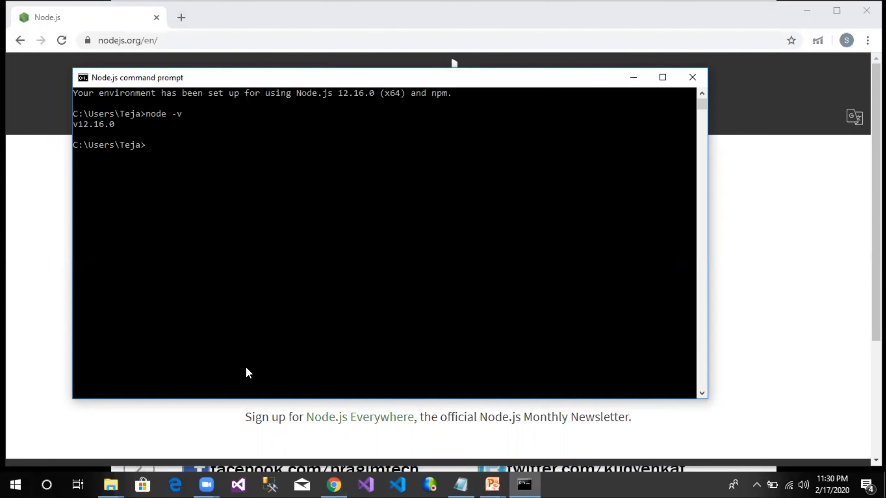
key("alt+tab")
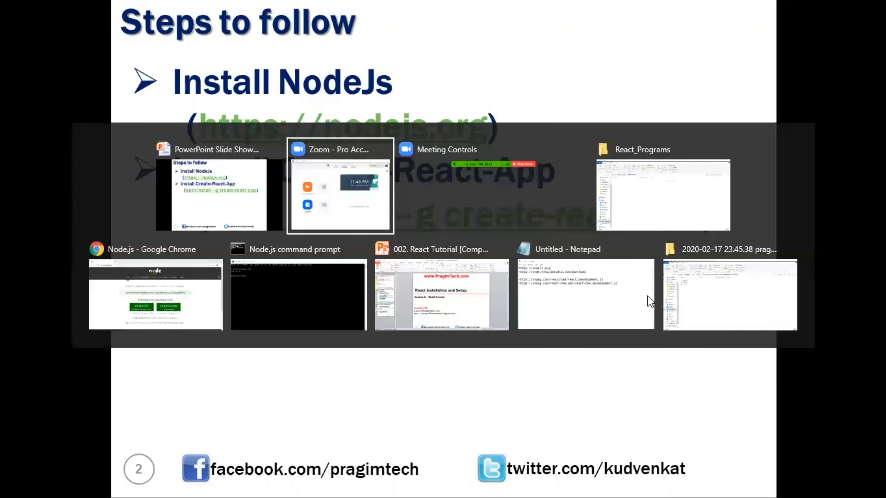
Step: Install create-react-app globally with npm install
left_click(298, 295)
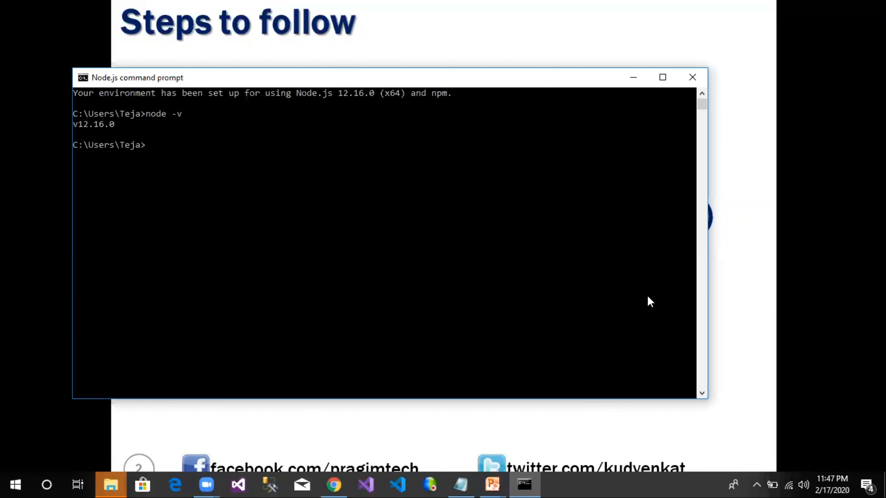
type("npm install -g")
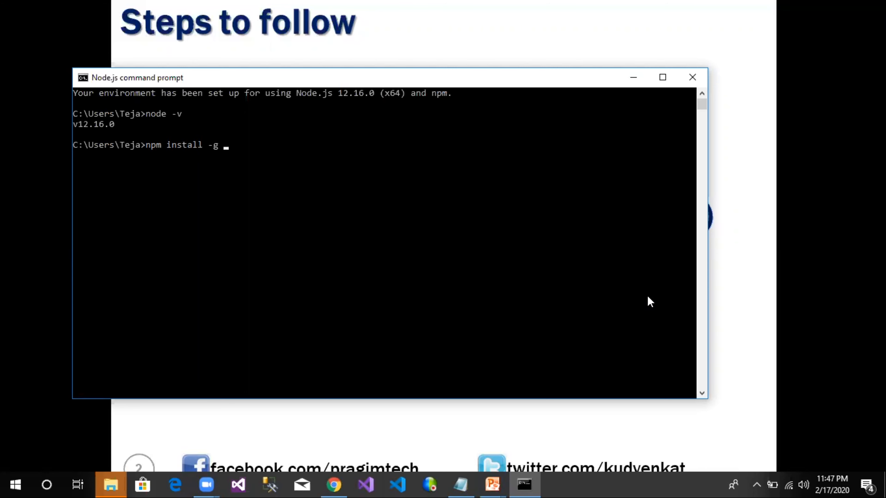
type("create-r")
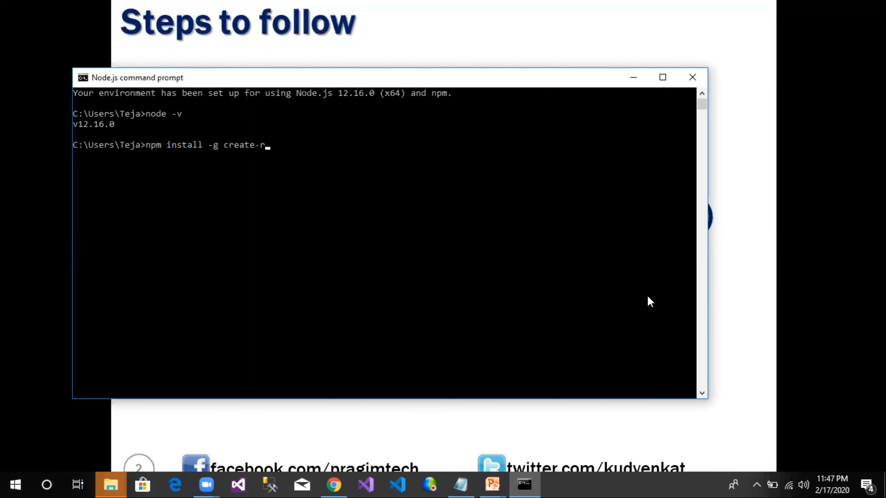
type("eact-app")
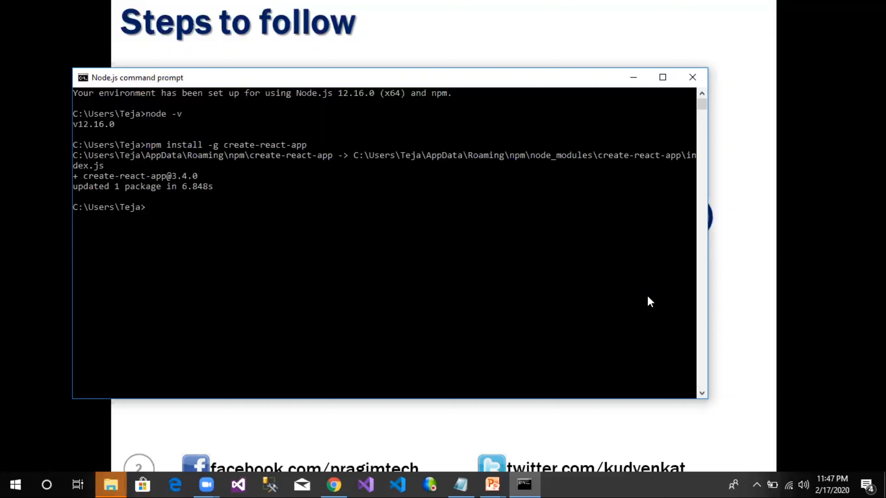
mouse_move(409, 393)
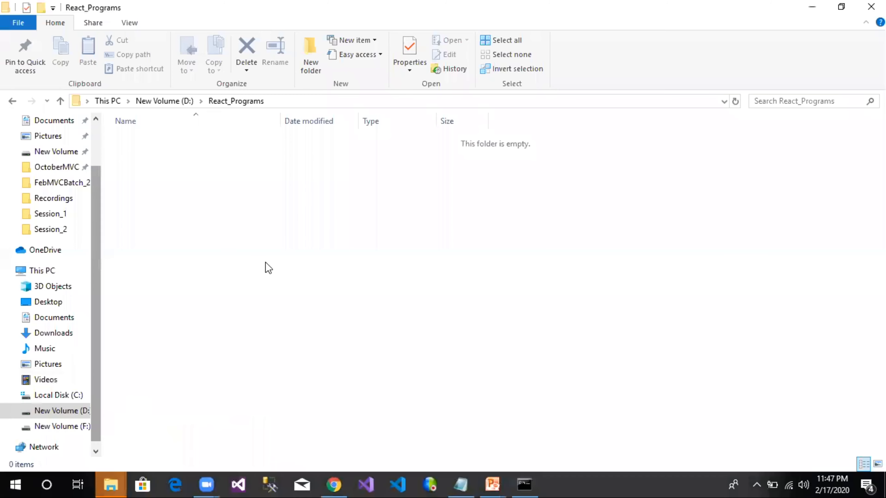
Step: Copy the D:\React_Programs path from File Explorer and return to the command prompt
left_click(387, 99)
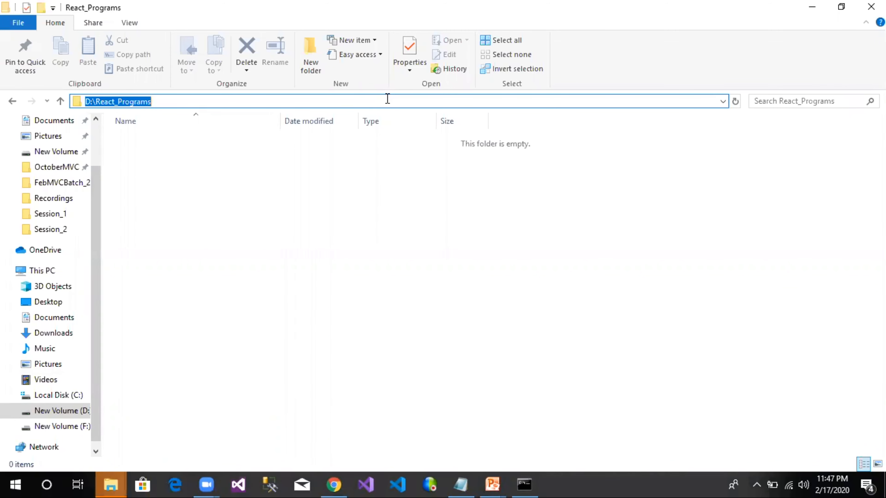
left_click(525, 486)
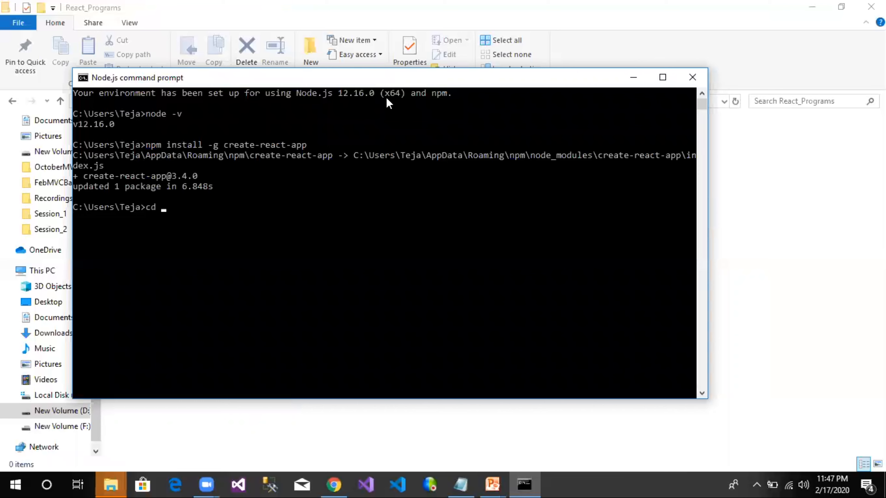
Step: Change directory to D:\React_Programs and switch to drive D
type("D:\\React_Programs")
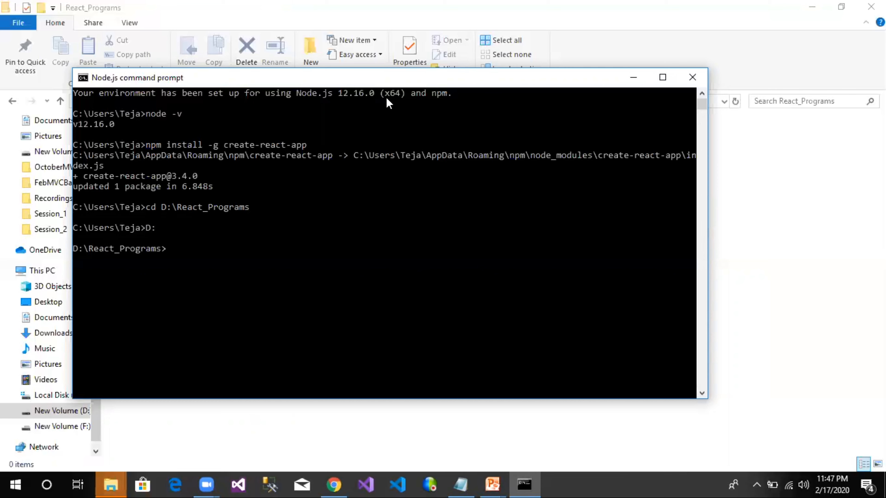
mouse_move(111, 264)
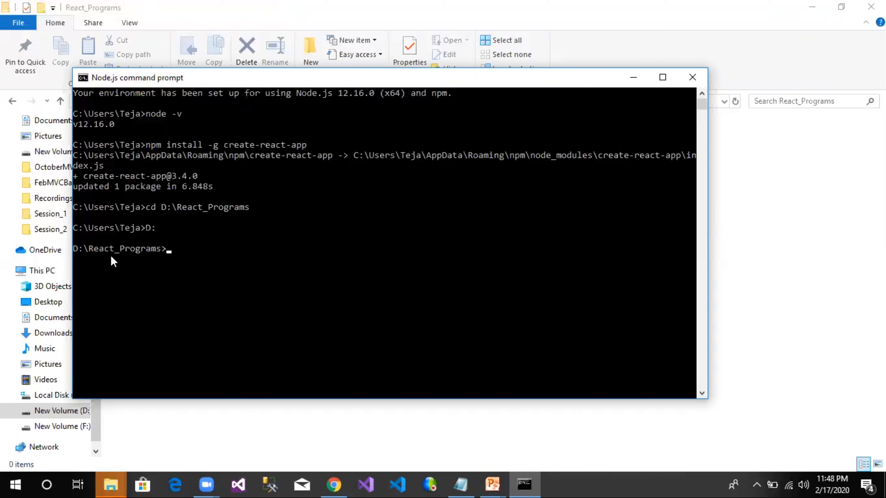
Step: Run create-react-app demo-project and wait for the success message
type("create")
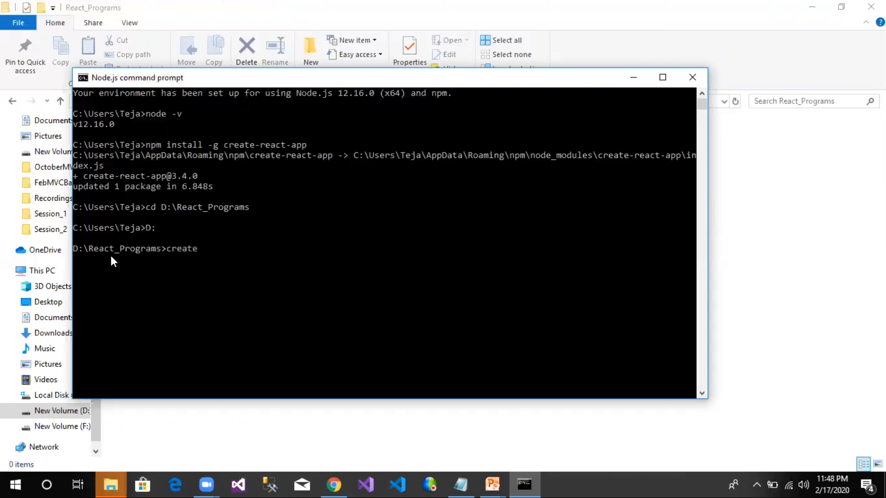
type("-react-")
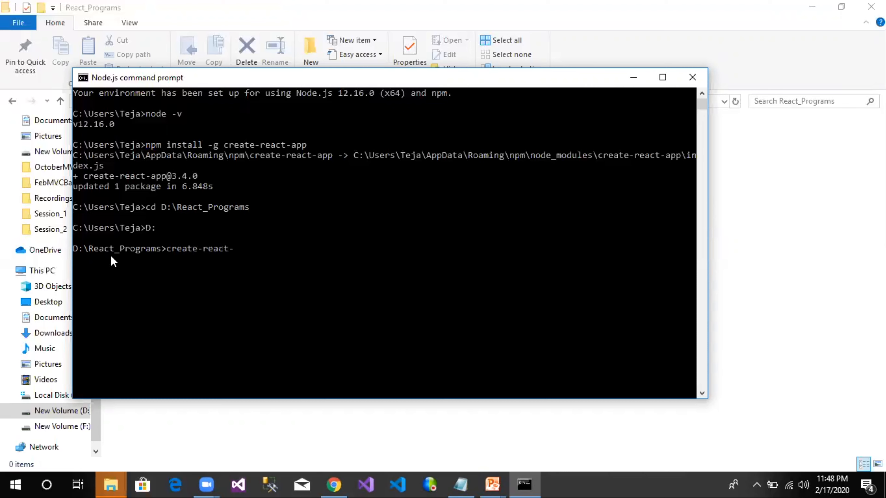
type("app demo")
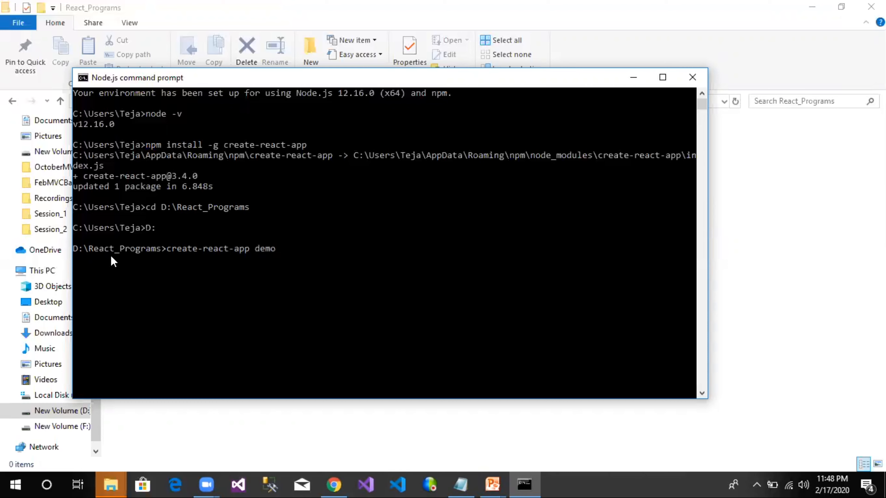
type("-project")
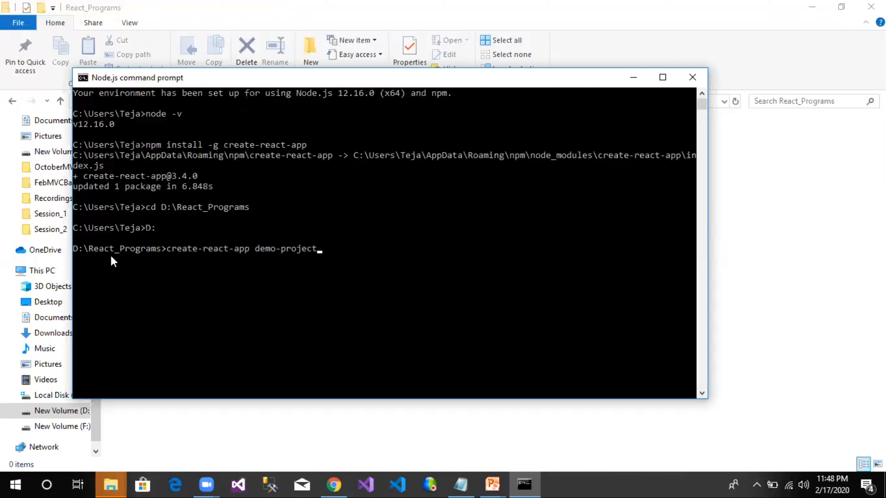
mouse_move(97, 260)
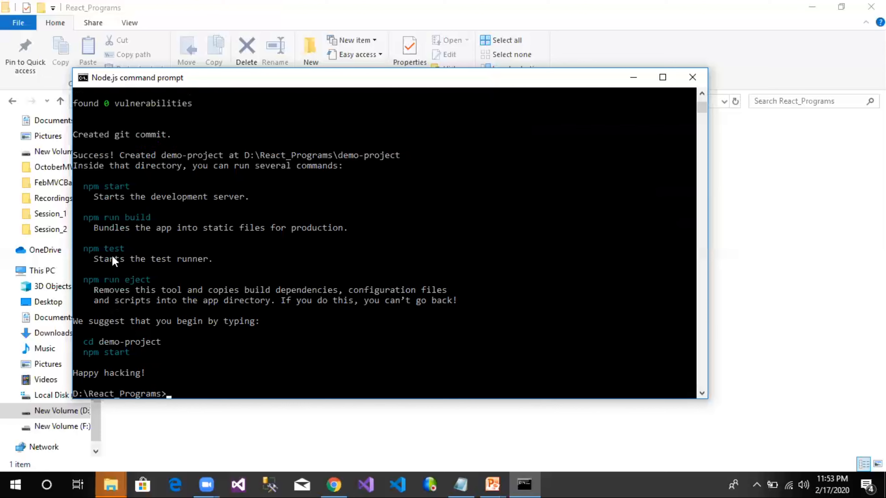
key("alt+tab")
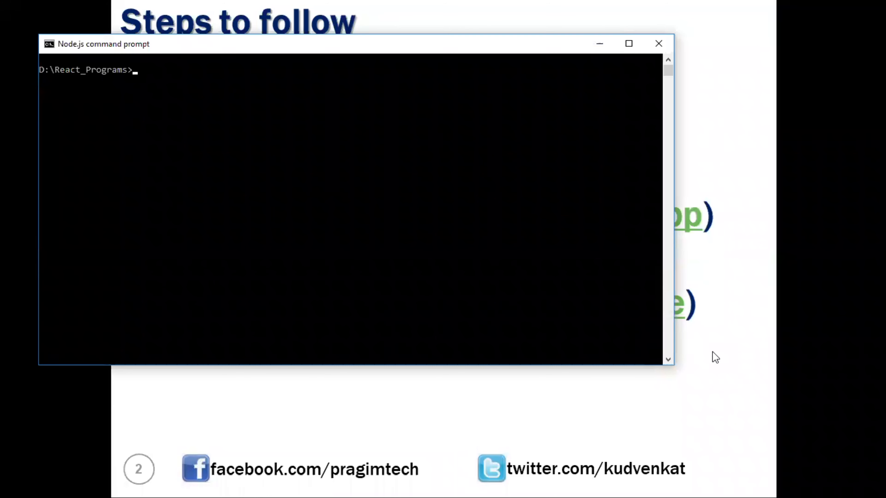
Step: Move into demo-project and run npm start until the dev server compiles at localhost:3000
type("cd")
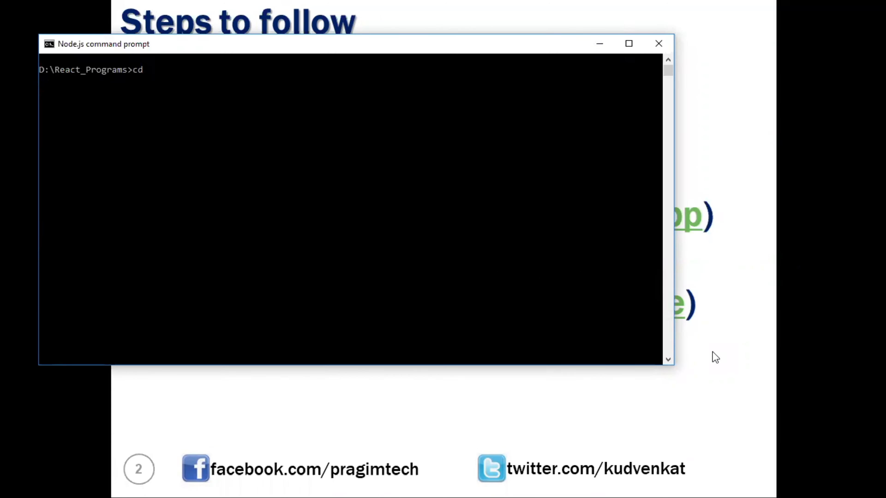
type("demo-pr")
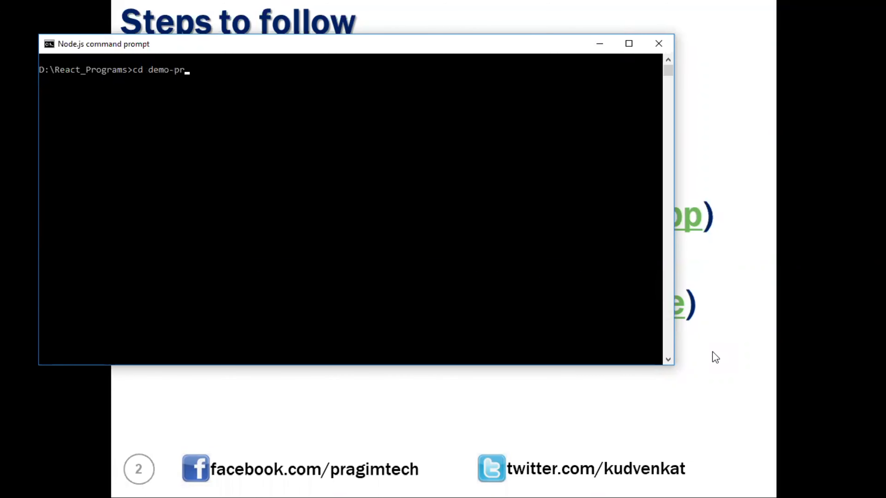
key("Enter")
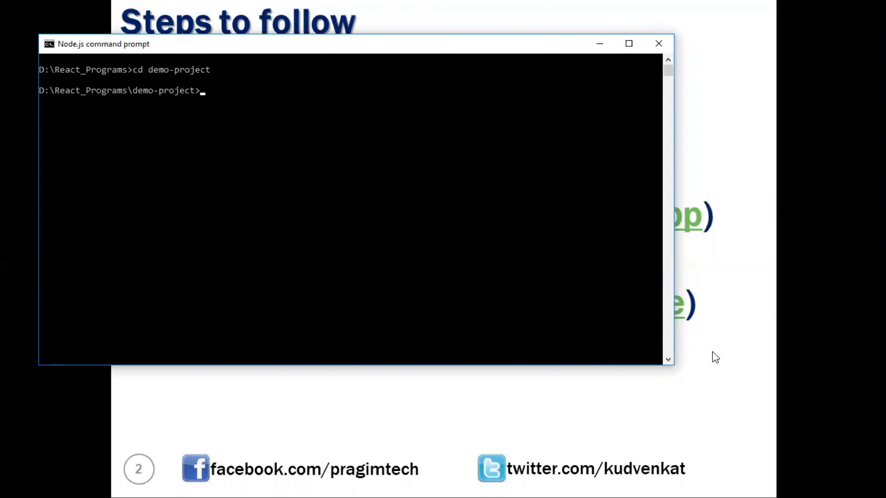
type("np")
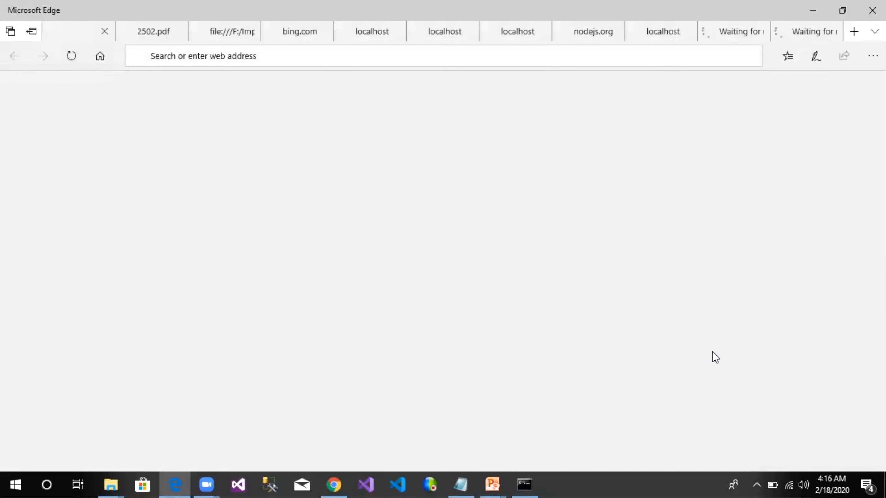
left_click(525, 486)
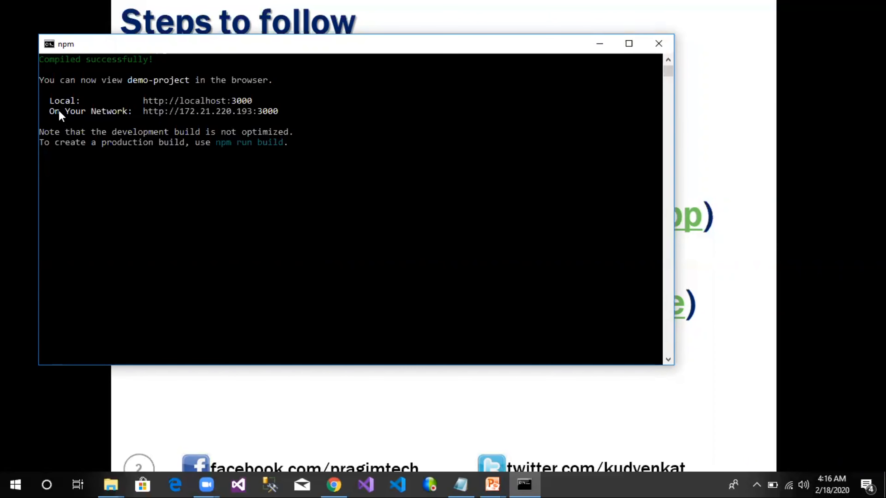
mouse_move(148, 116)
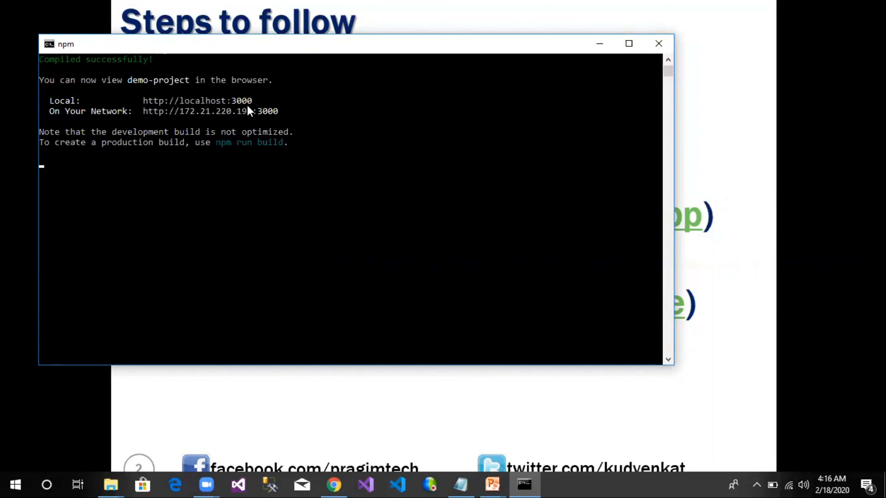
mouse_move(275, 392)
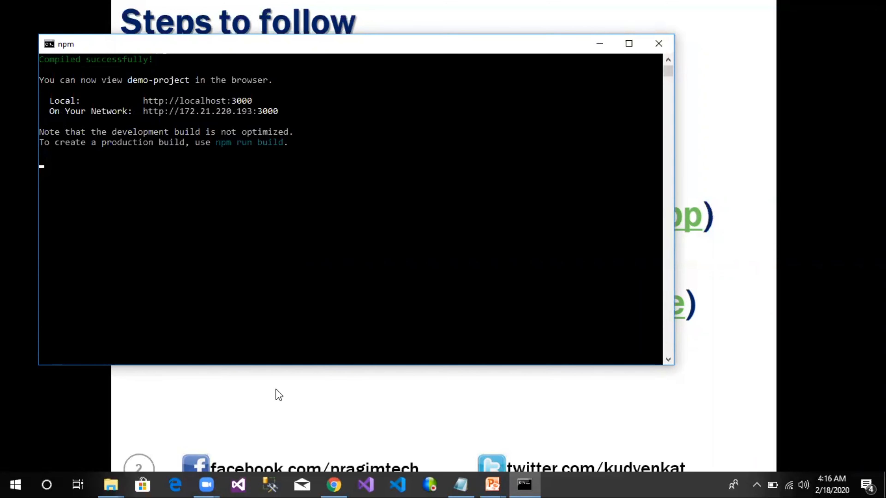
Step: Bring Chrome forward to view the default React App page at localhost:3000
left_click(333, 487)
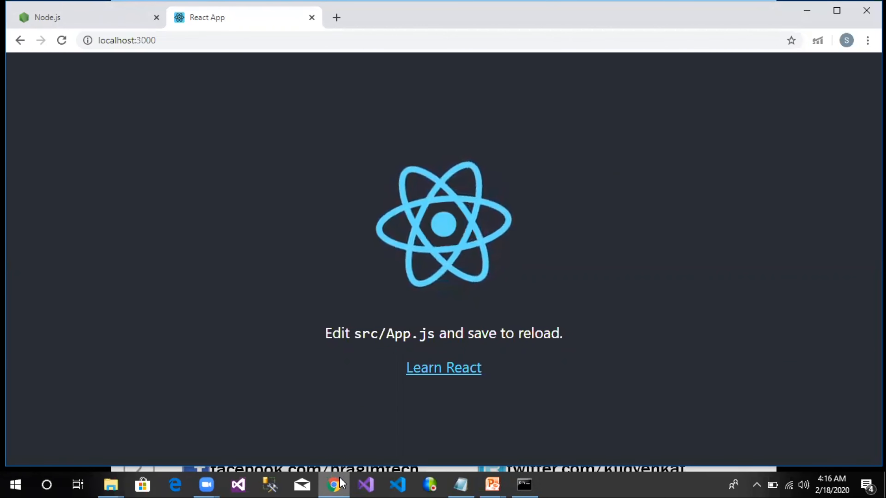
mouse_move(356, 486)
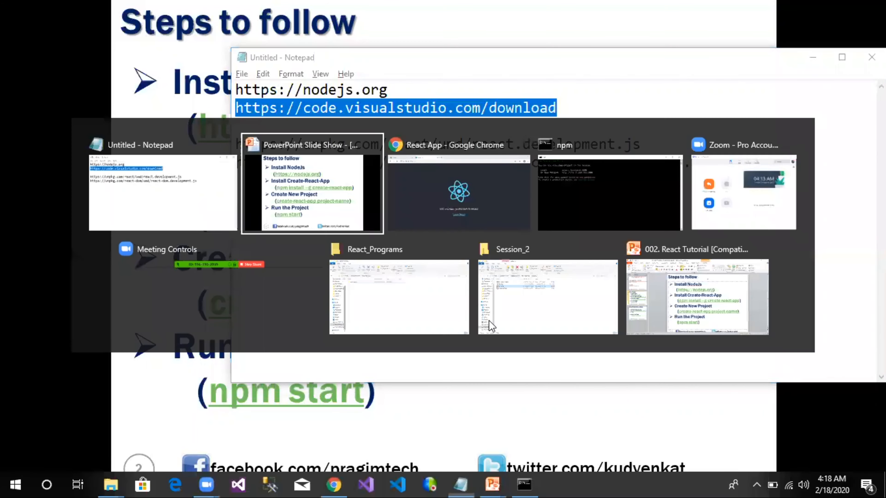
Step: Switch to Chrome and load code.visualstudio.com/download in a new tab
left_click(459, 192)
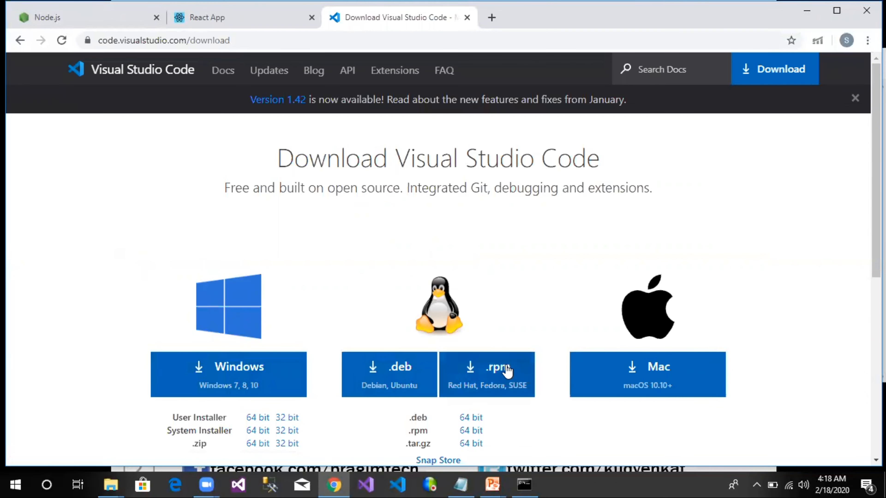
mouse_move(268, 388)
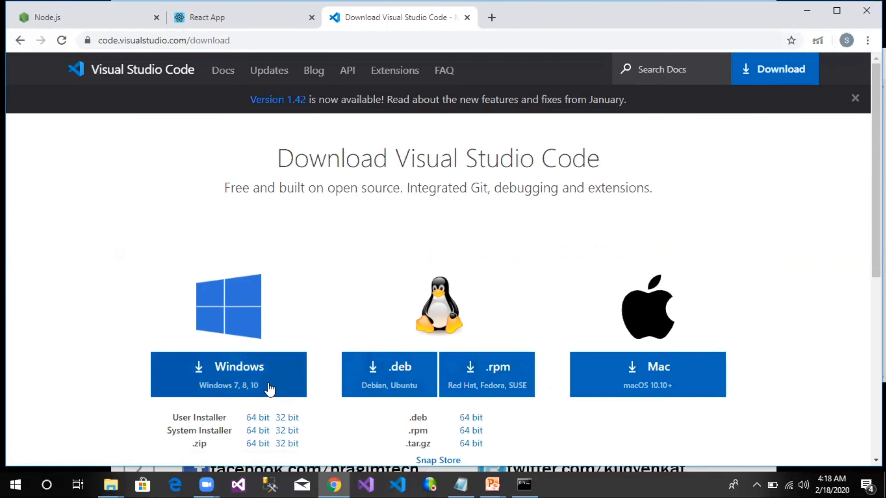
mouse_move(313, 379)
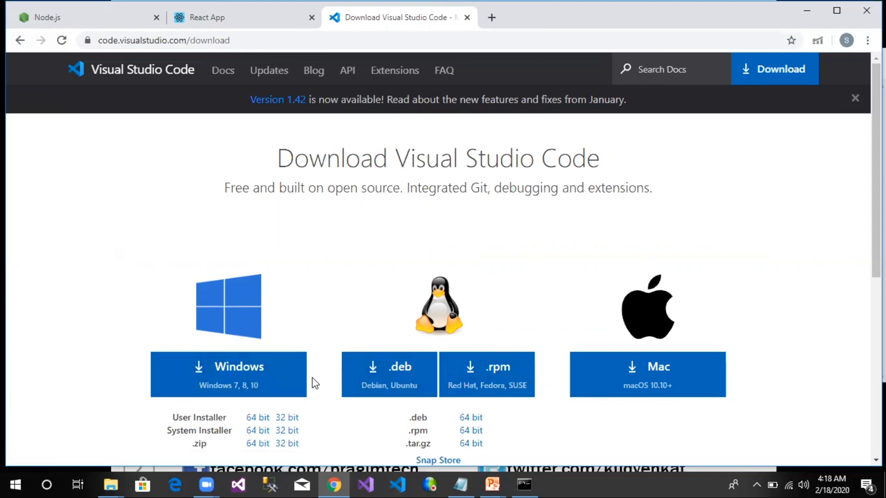
mouse_move(321, 381)
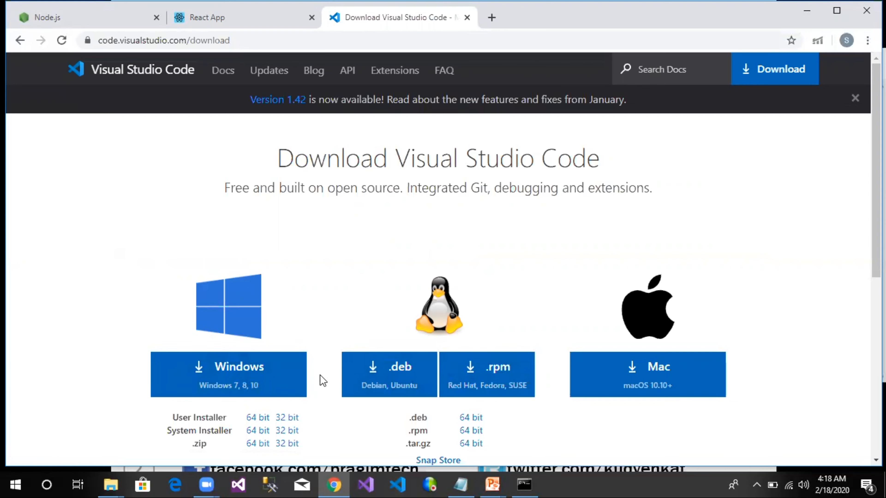
mouse_move(324, 381)
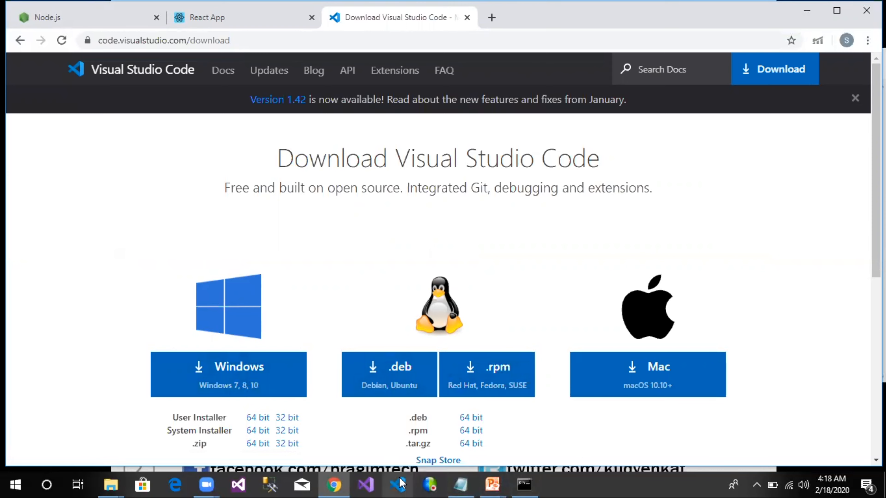
Step: Open the demo-project folder in VS Code so node_modules, public, src and package files are listed
left_click(397, 487)
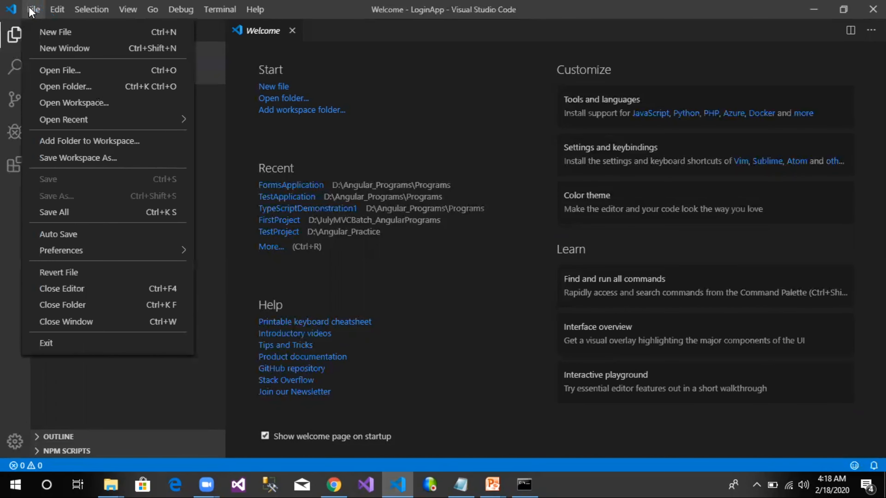
mouse_move(85, 90)
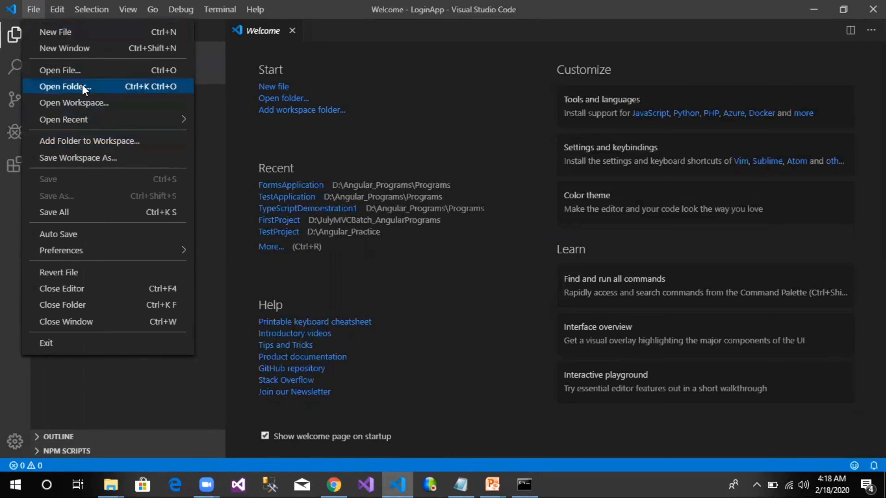
left_click(67, 86)
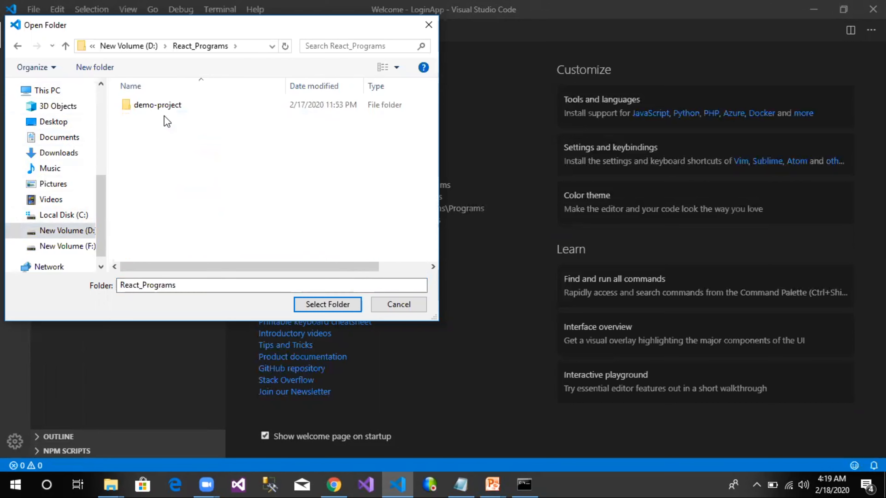
left_click(157, 106)
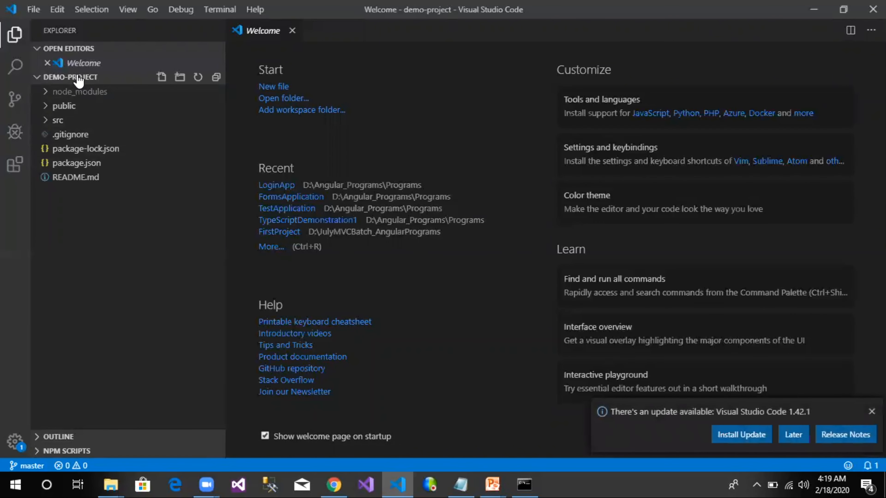
mouse_move(70, 113)
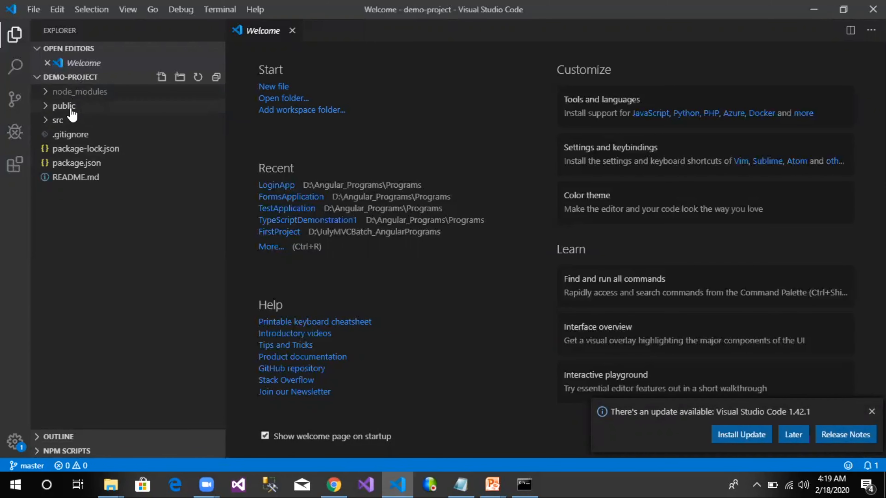
mouse_move(94, 114)
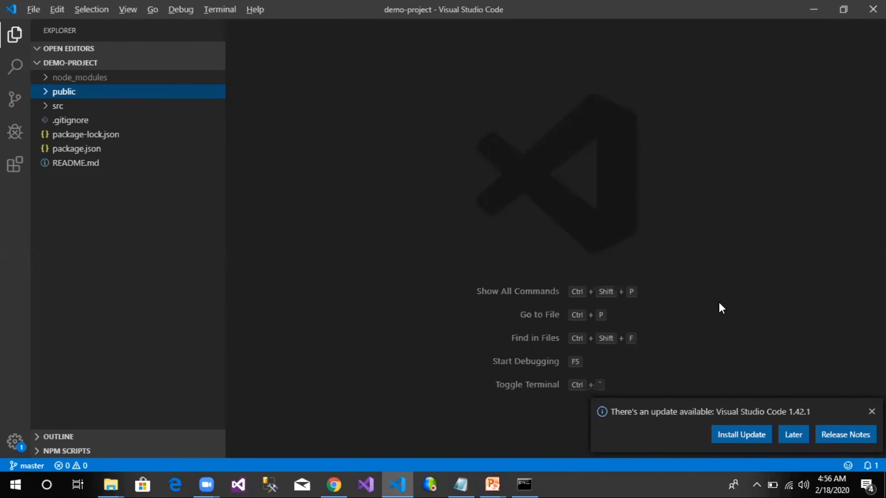
Step: View public/index.html in the editor, scrolling to the body's root div element
left_click(333, 485)
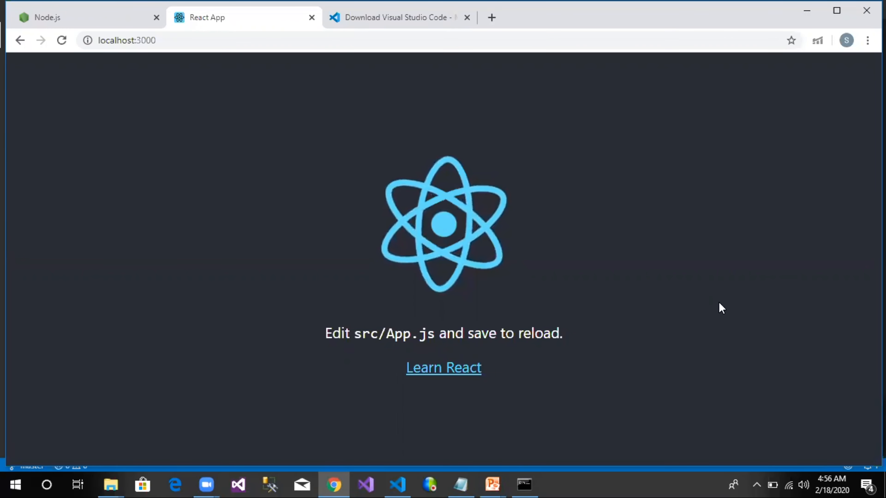
left_click(396, 488)
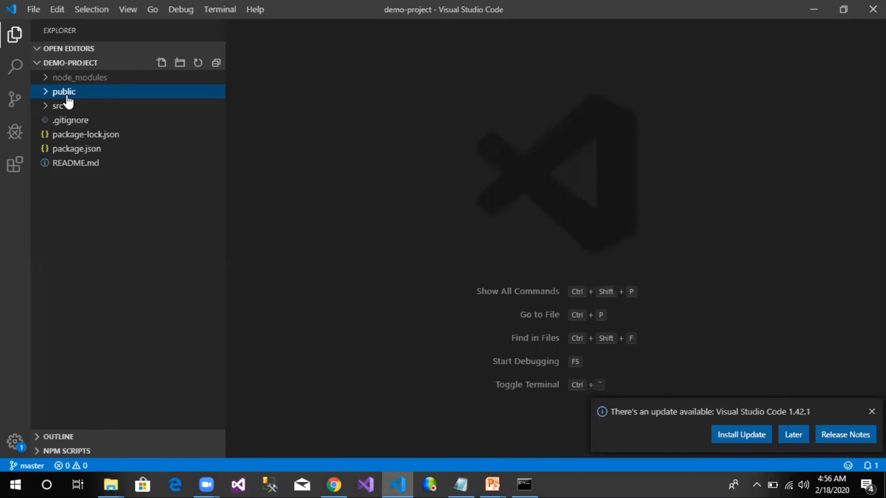
left_click(64, 92)
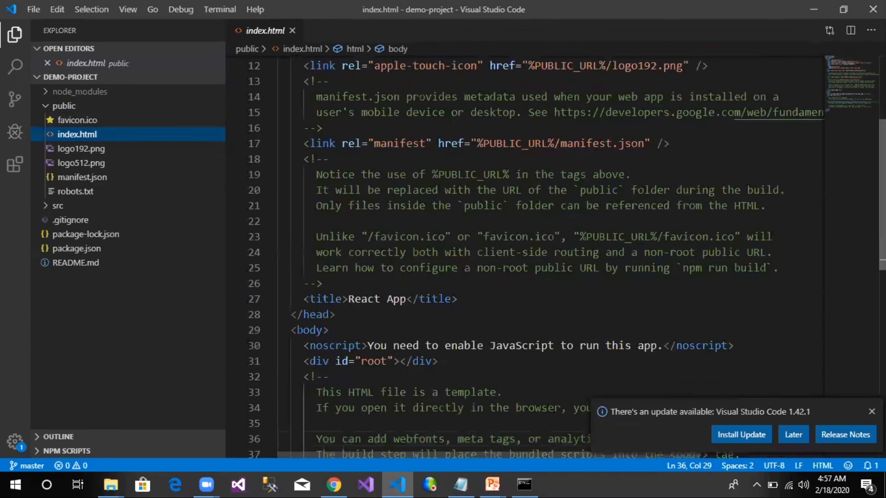
scroll("down", 3)
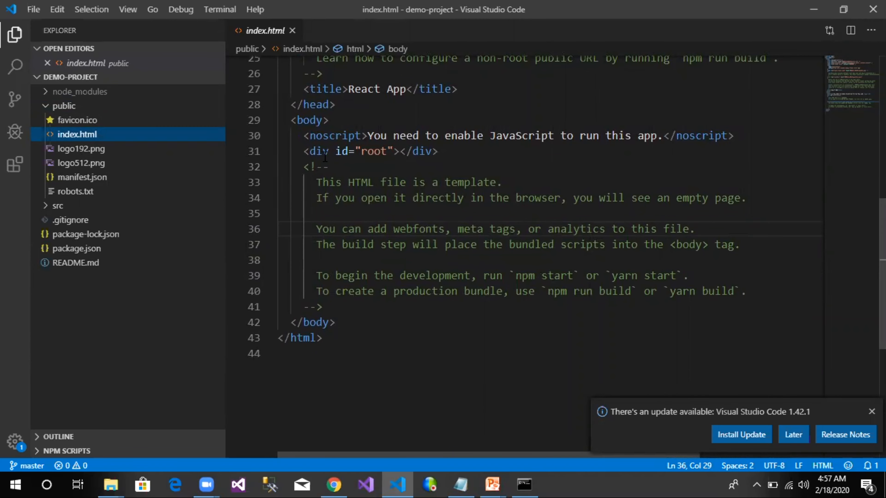
mouse_move(384, 154)
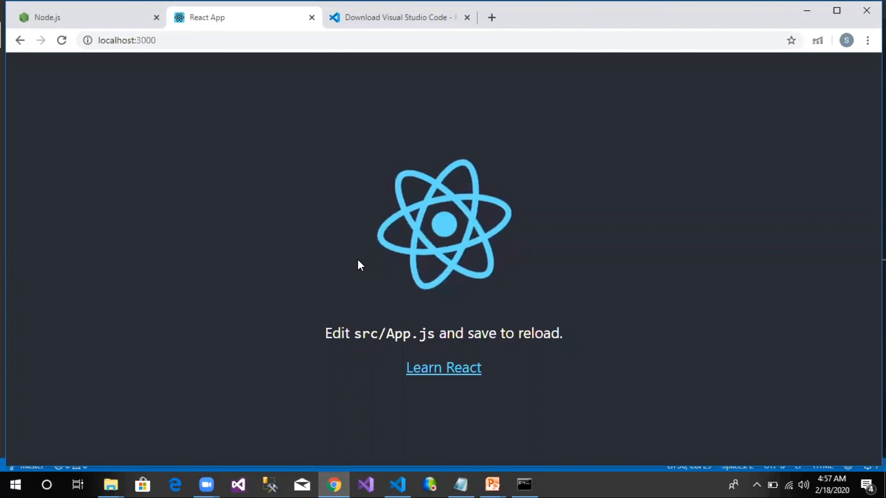
mouse_move(366, 350)
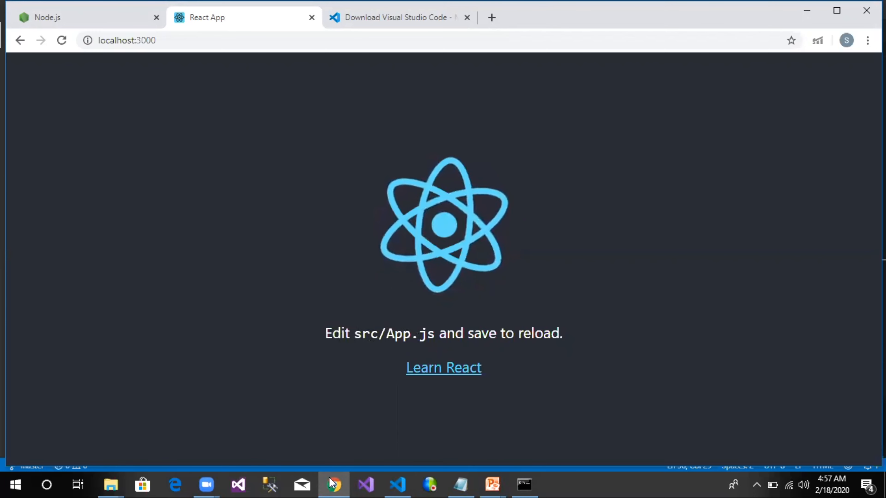
Step: Edit src/App.js so the link reads 'Learn React from Pragim Tech...' and save it
left_click(396, 486)
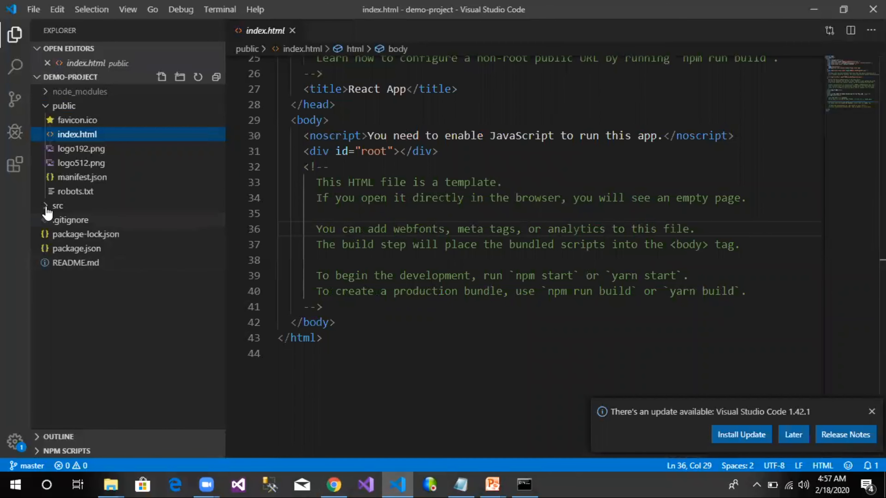
left_click(57, 206)
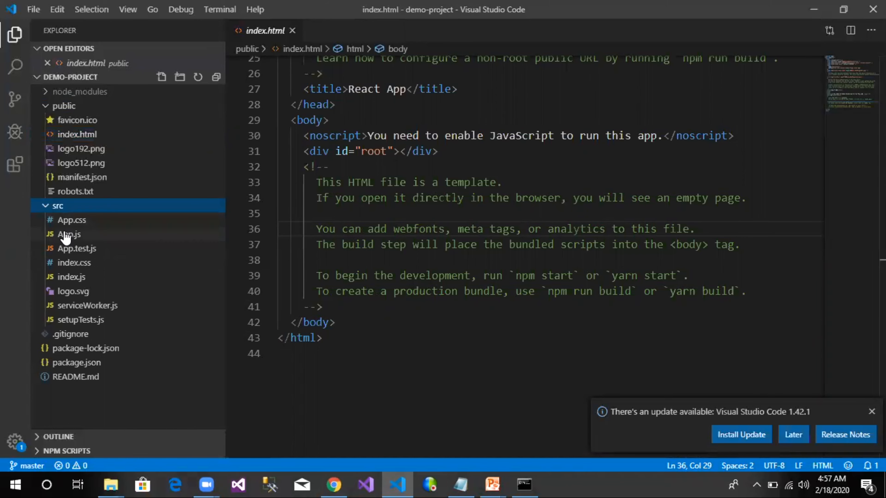
mouse_move(87, 234)
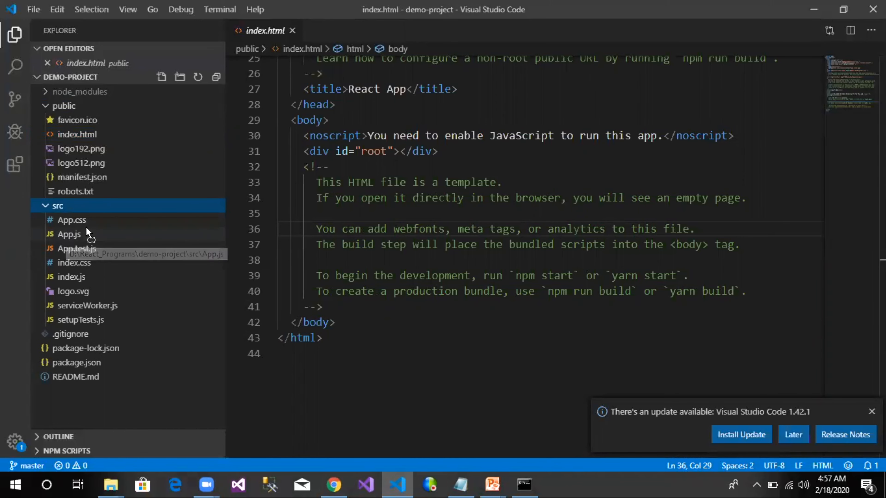
double_click(69, 235)
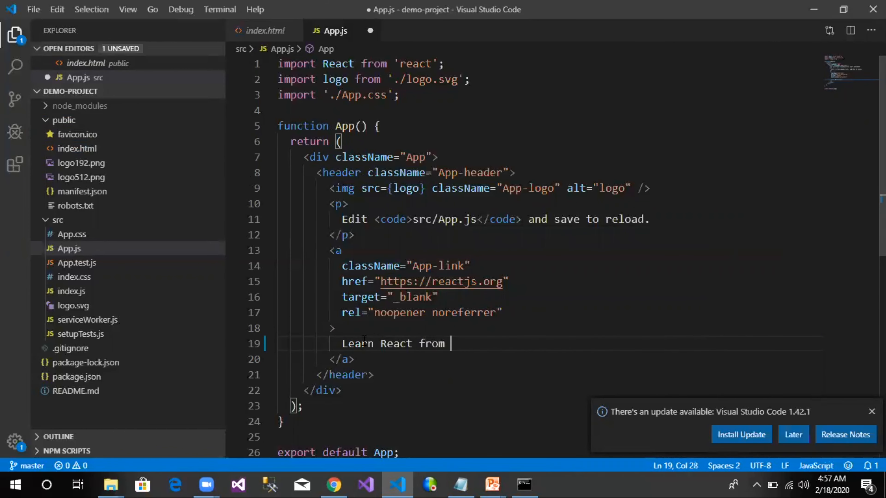
type("Pragim T")
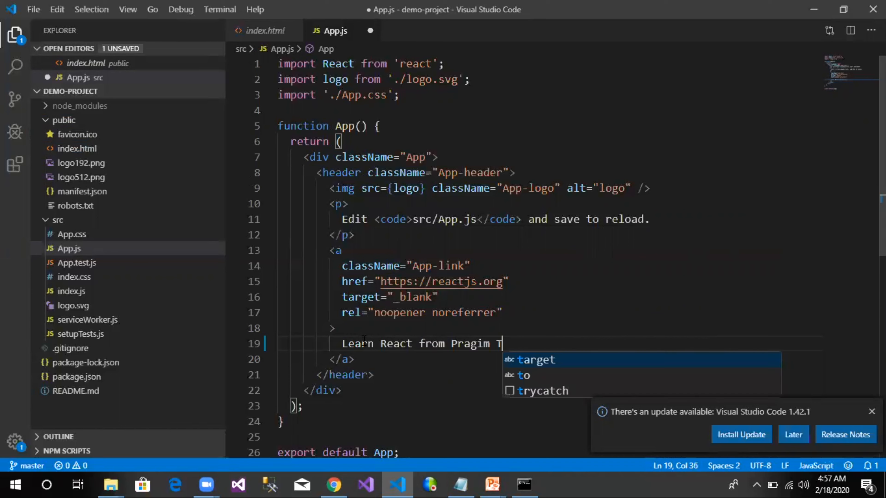
type("ech...")
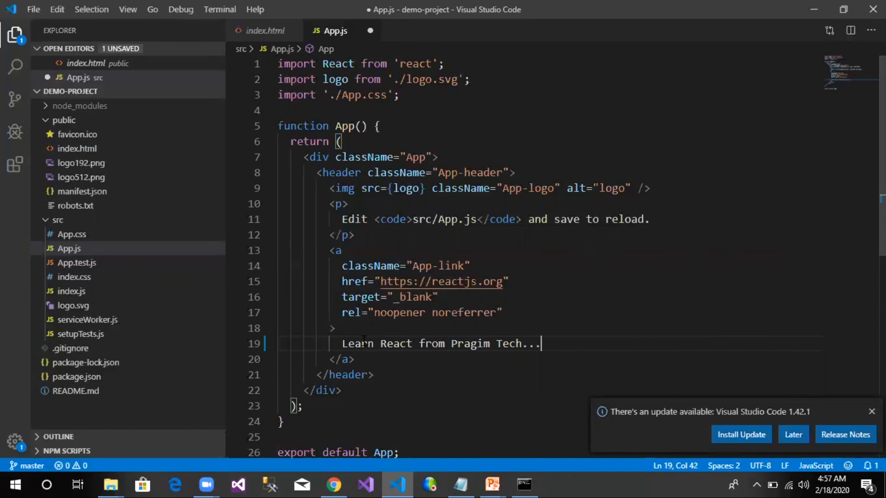
key("Ctrl+S")
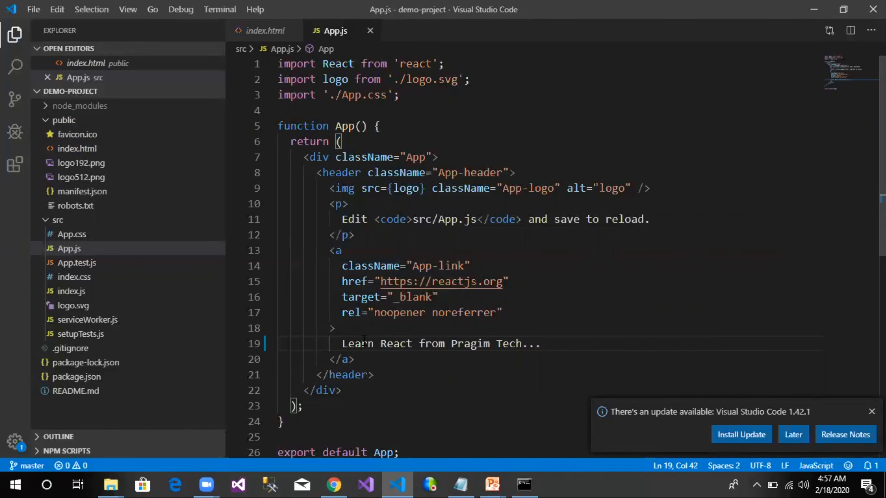
Step: Check the reloaded page shows 'Learn React from Pragim Tech...', then return to App.js
left_click(334, 487)
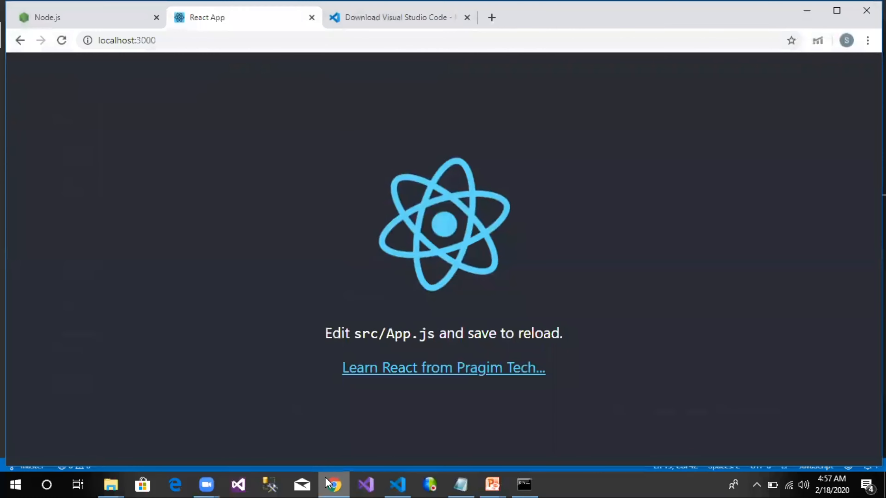
mouse_move(348, 486)
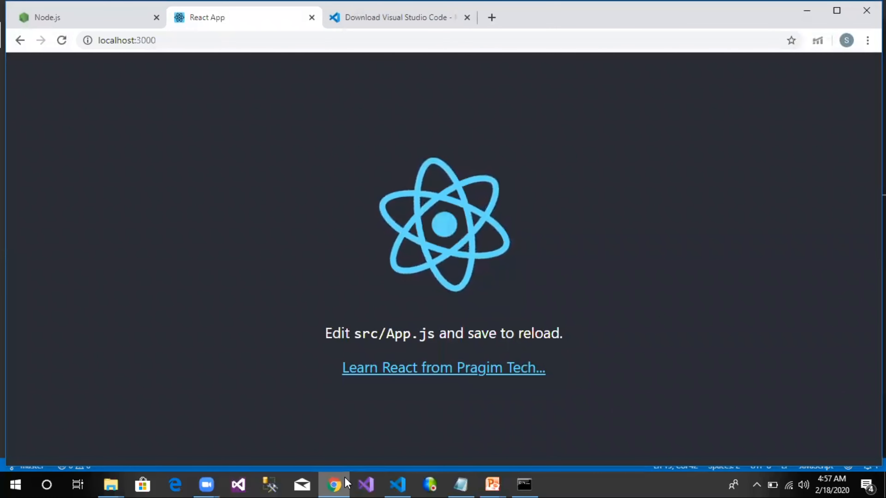
mouse_move(523, 398)
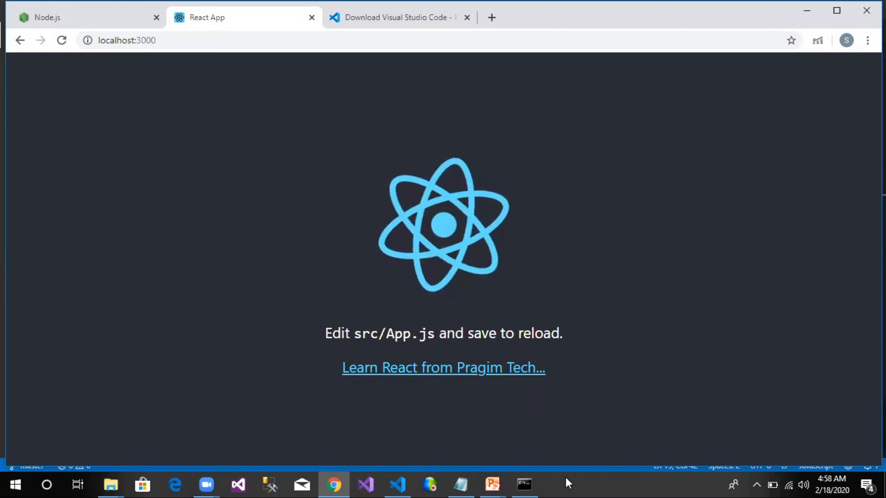
left_click(395, 488)
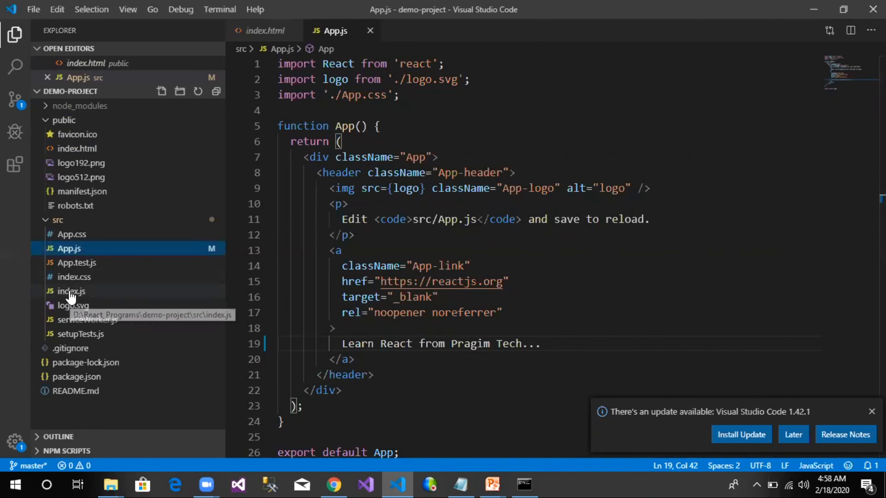
Step: View src/index.js, where ReactDOM.render mounts App into the root element
left_click(71, 291)
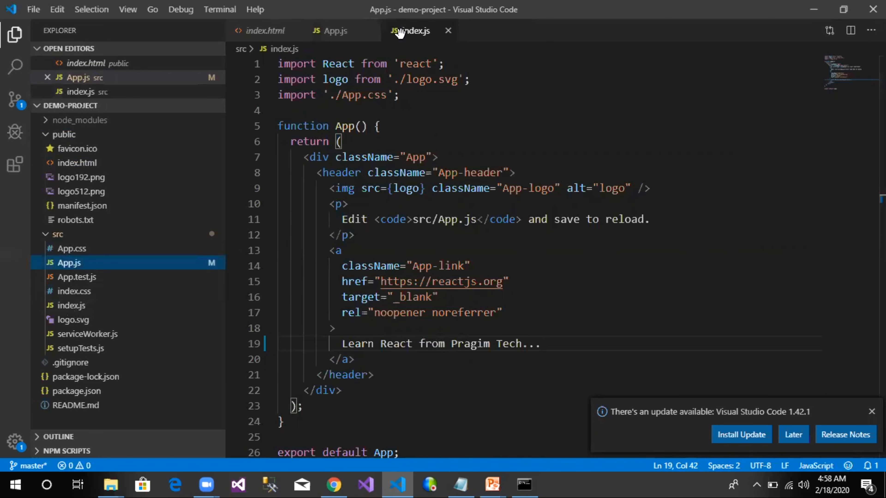
left_click(410, 32)
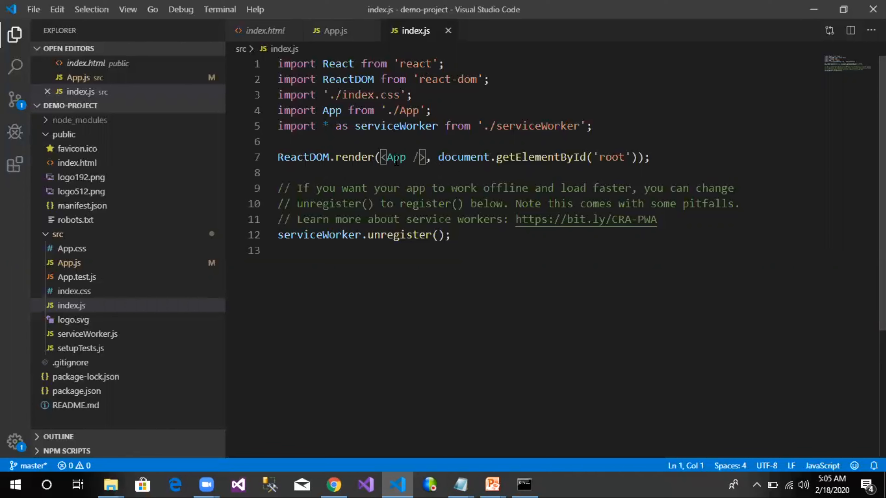
mouse_move(395, 164)
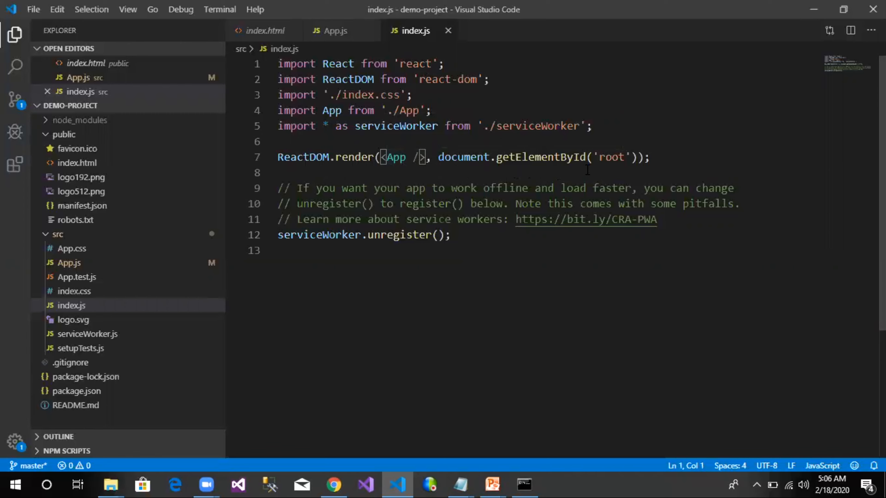
mouse_move(405, 171)
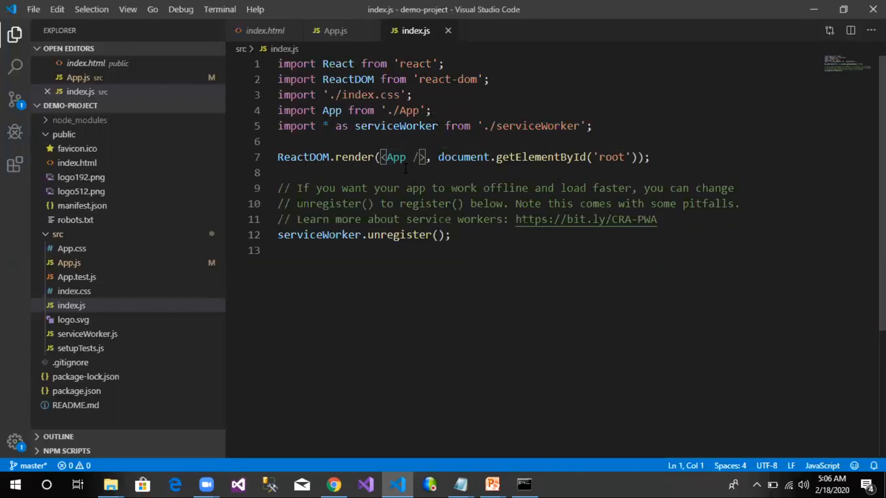
mouse_move(396, 159)
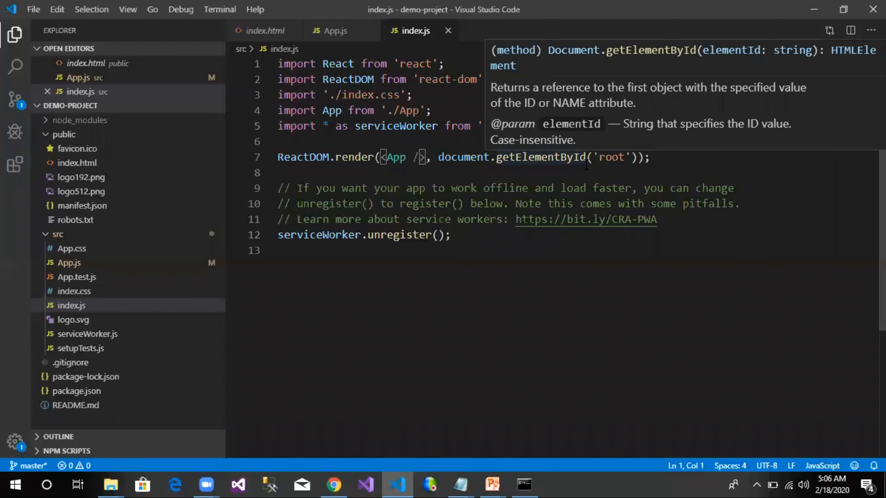
mouse_move(458, 176)
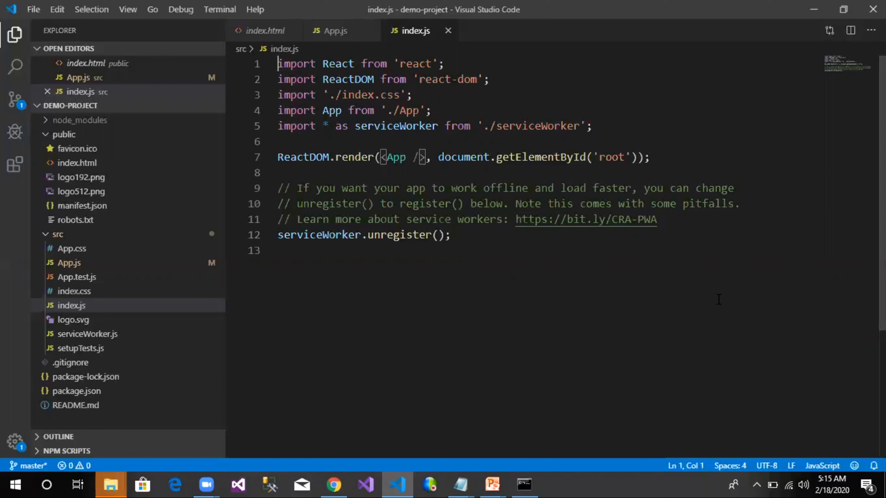
mouse_move(506, 486)
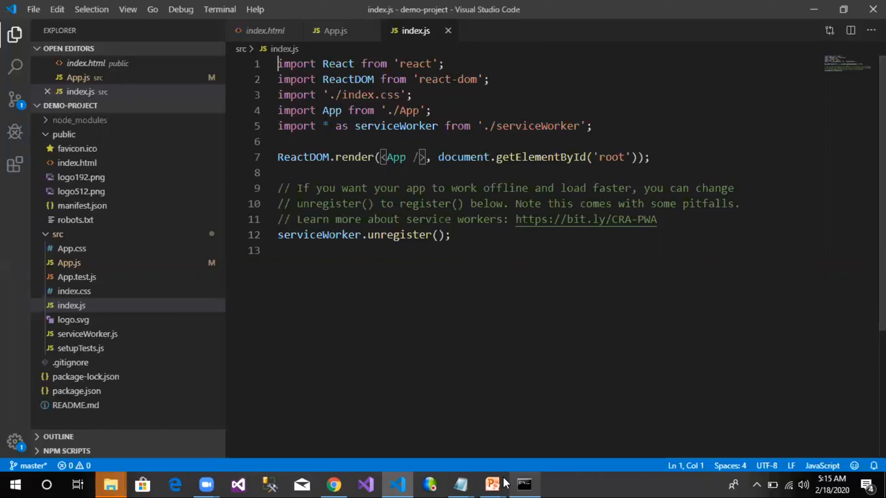
mouse_move(491, 485)
type("https://codepen.io")
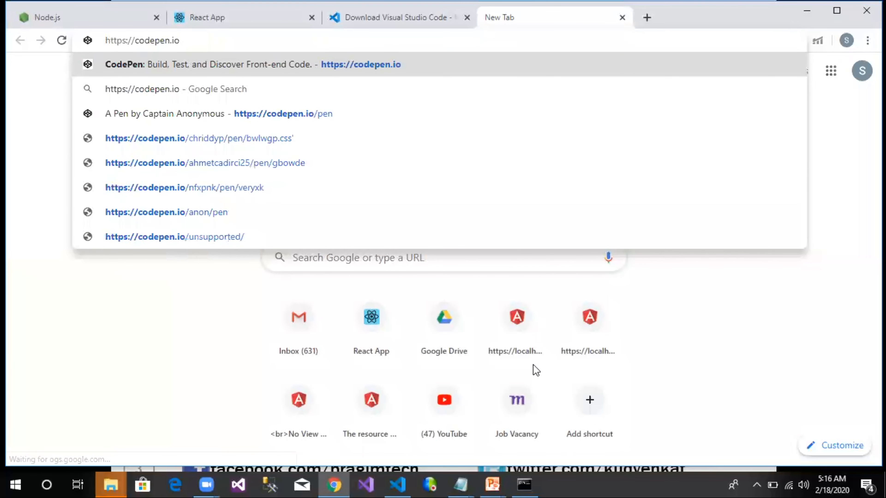
Step: Start a new CodePen pen whose HTML holds <div id="test">
left_click(234, 64)
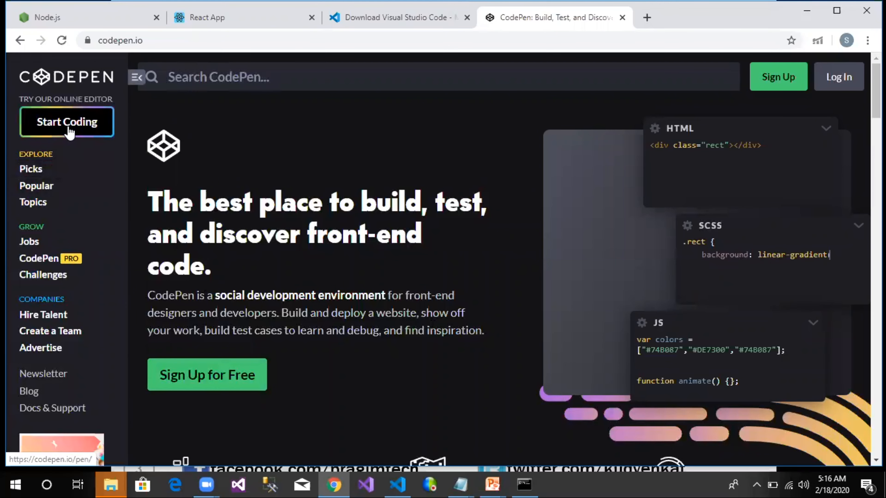
left_click(67, 122)
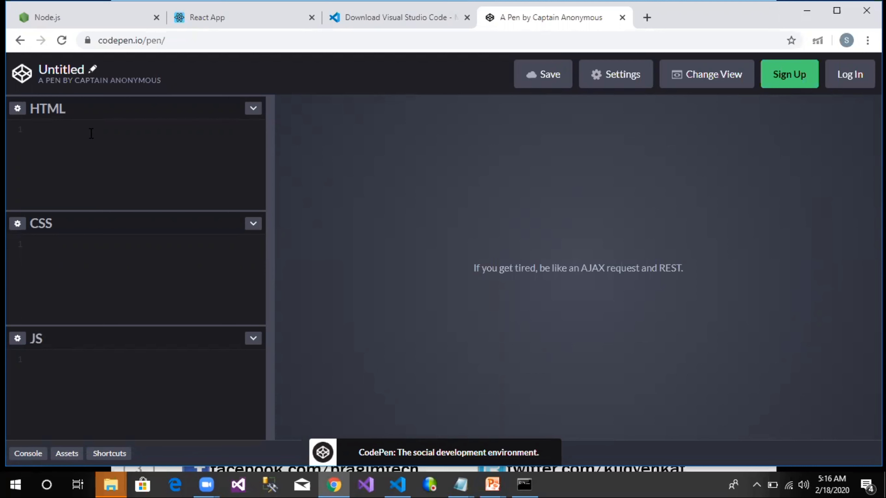
type("<div")
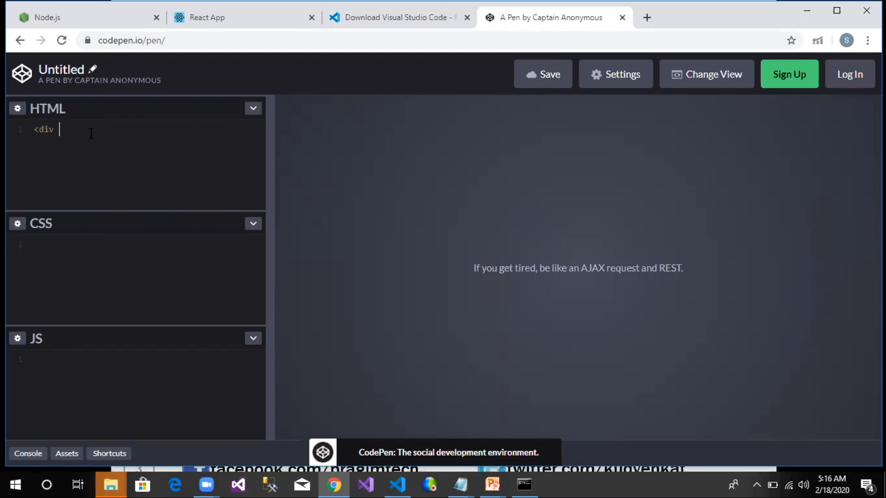
type("id=\"\"")
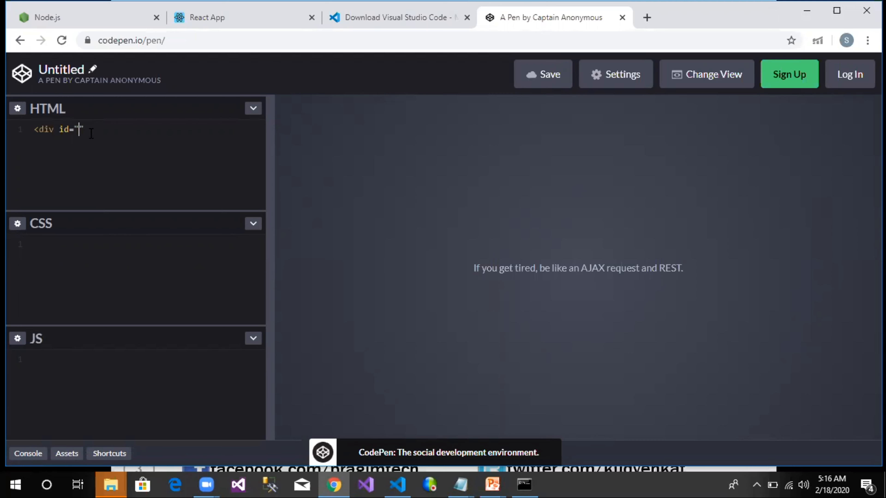
type("test")
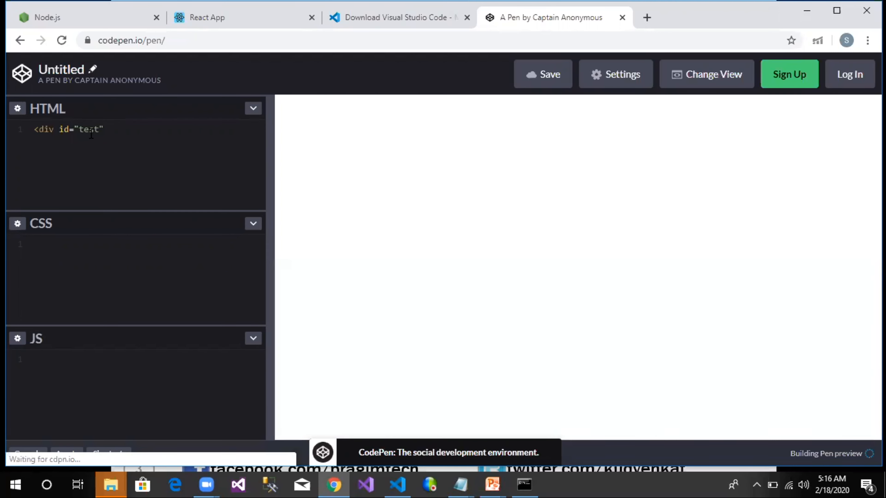
type(">")
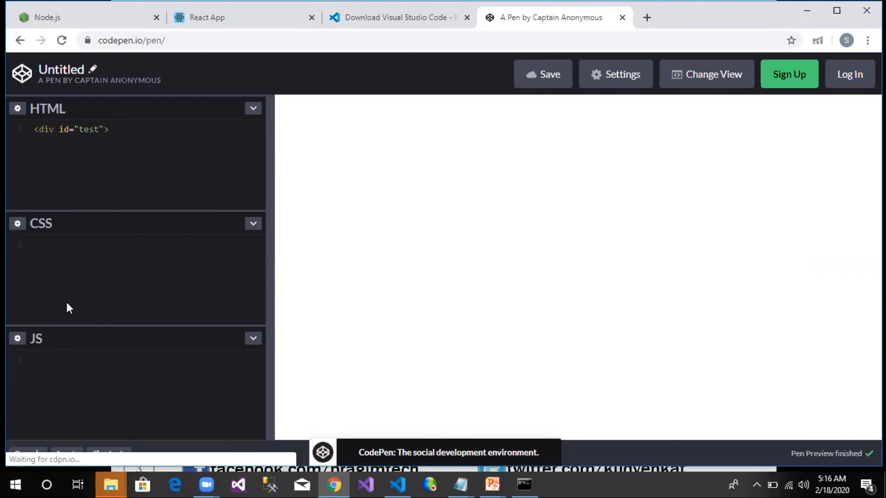
Step: Write ReactDOM.render(<h1>Welcome to React Programming</h1>, document.getElementById('test')); in the JS panel
left_click(47, 360)
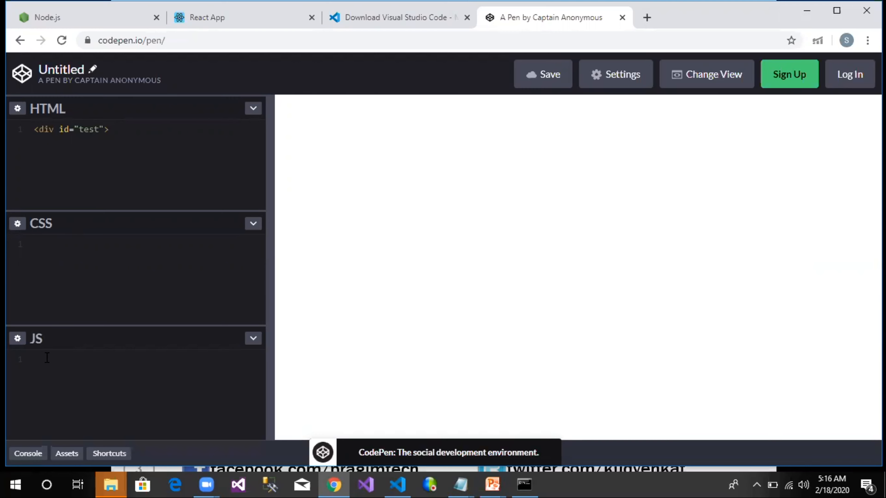
type("Rea")
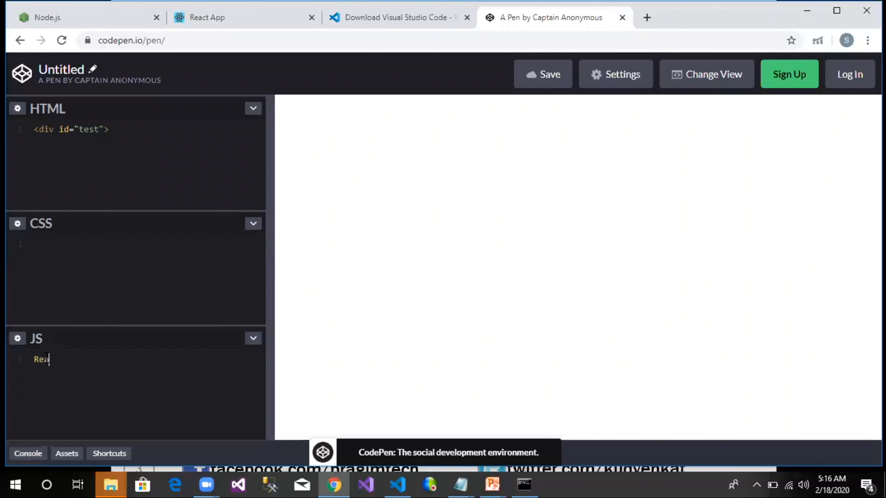
type("ctDOM.")
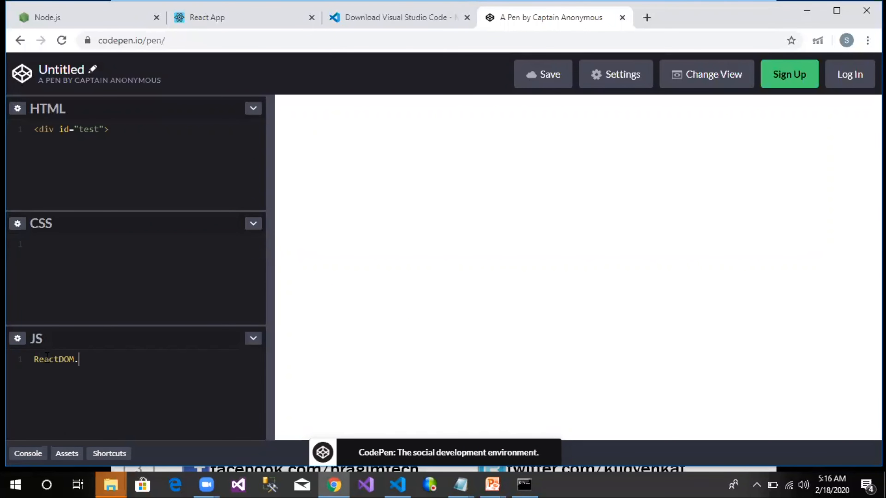
type("render(")
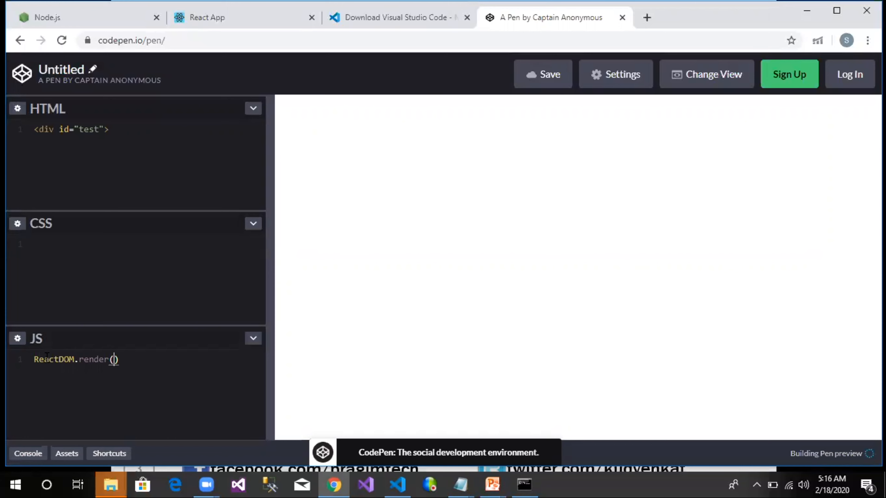
type("<h1")
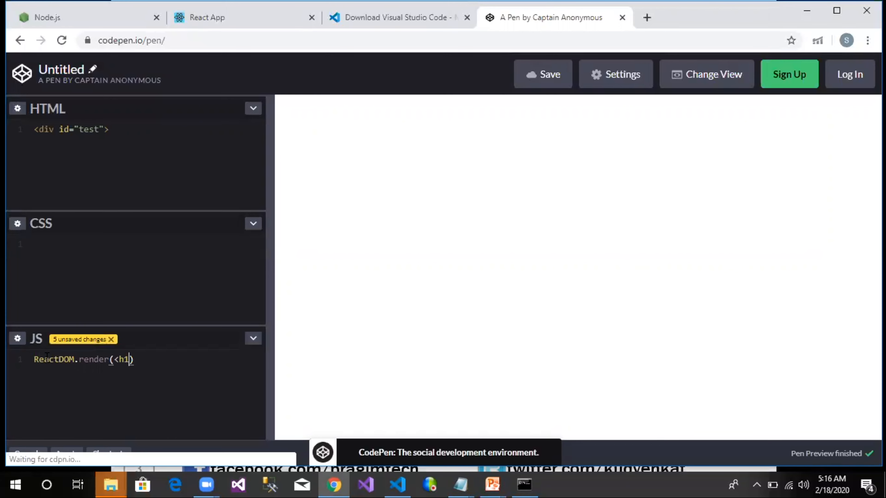
type("Welcome to Re")
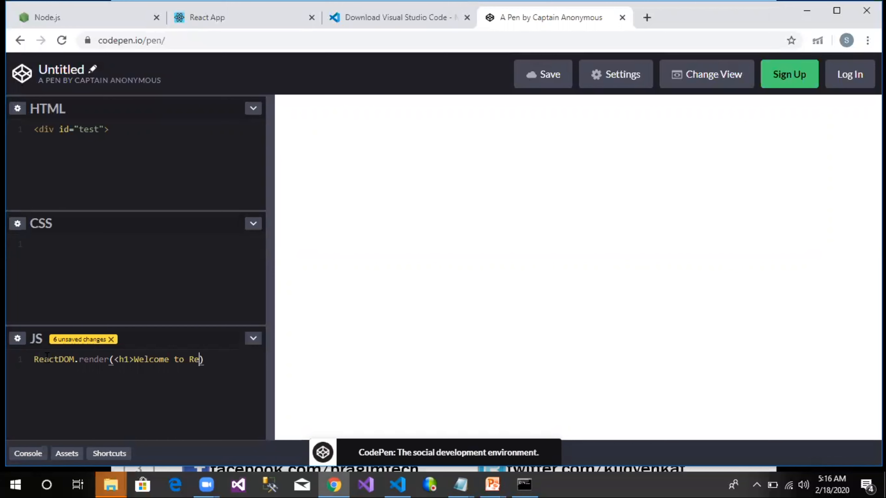
type("act Progr")
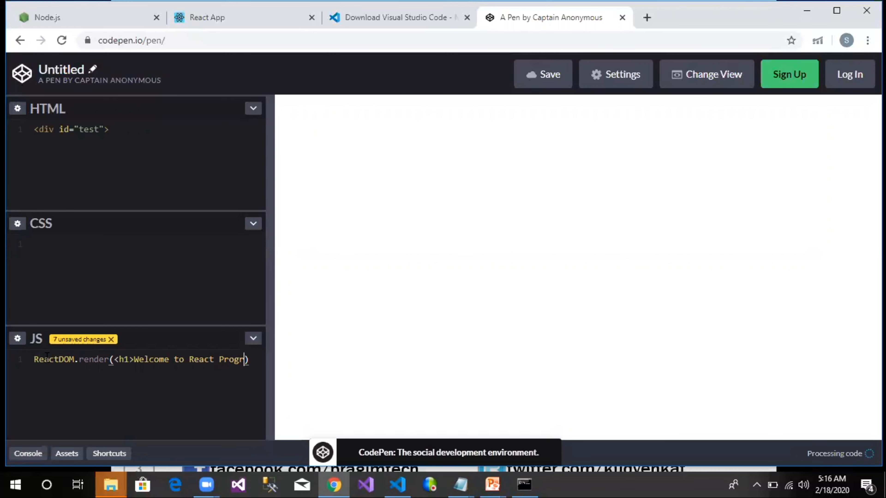
type("amming")
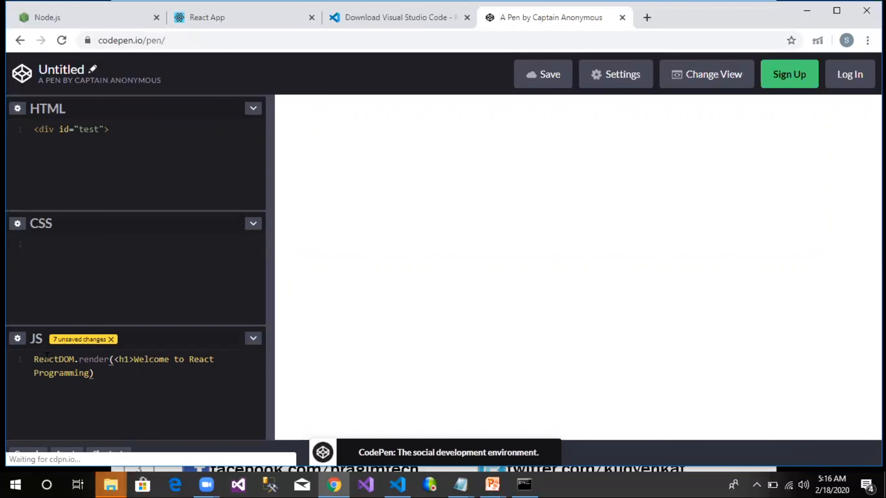
type("</h1")
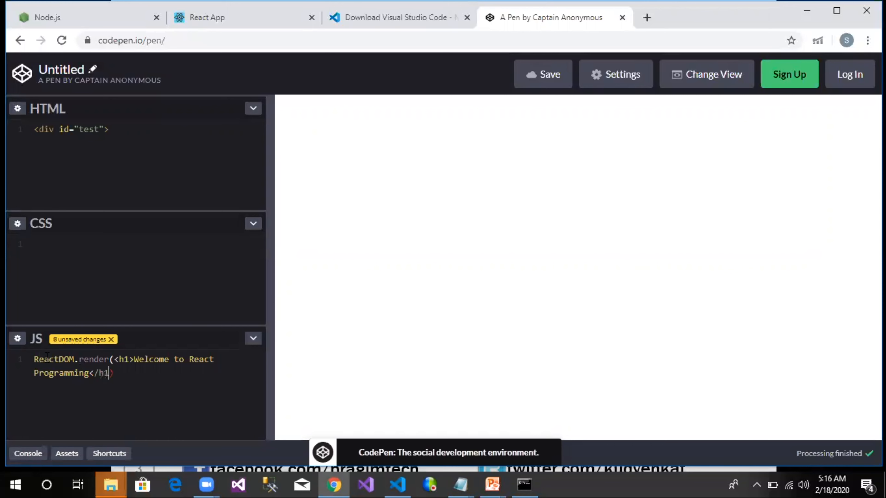
type(",")
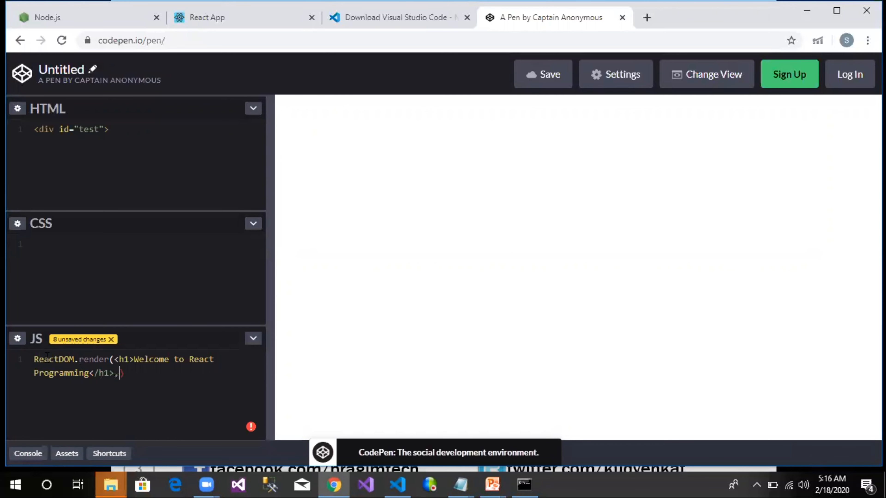
type("docum")
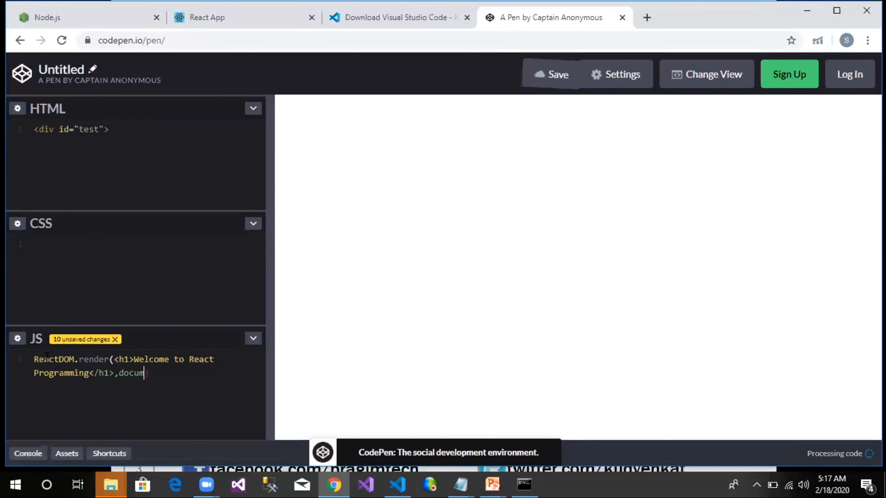
type(".)")
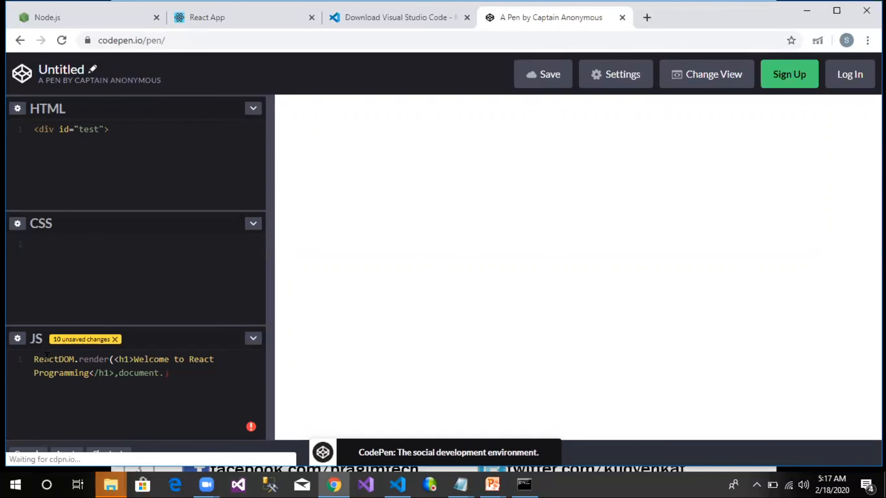
type("getE")
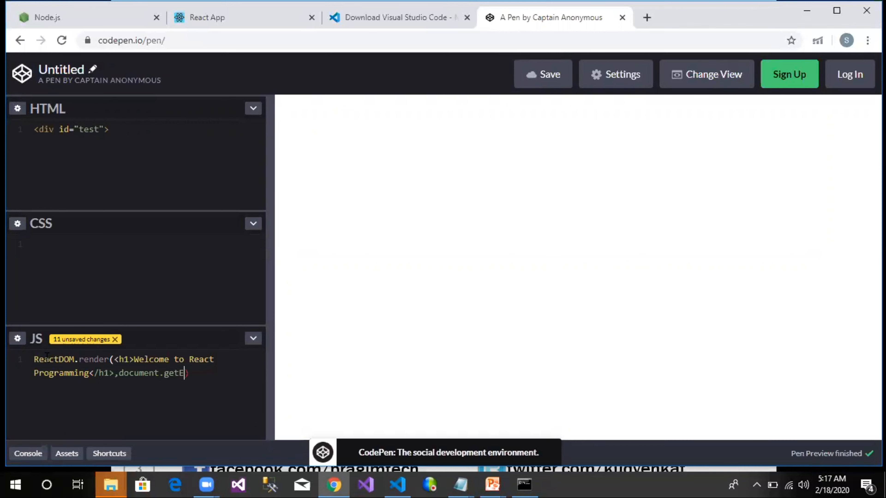
type("lementById(")
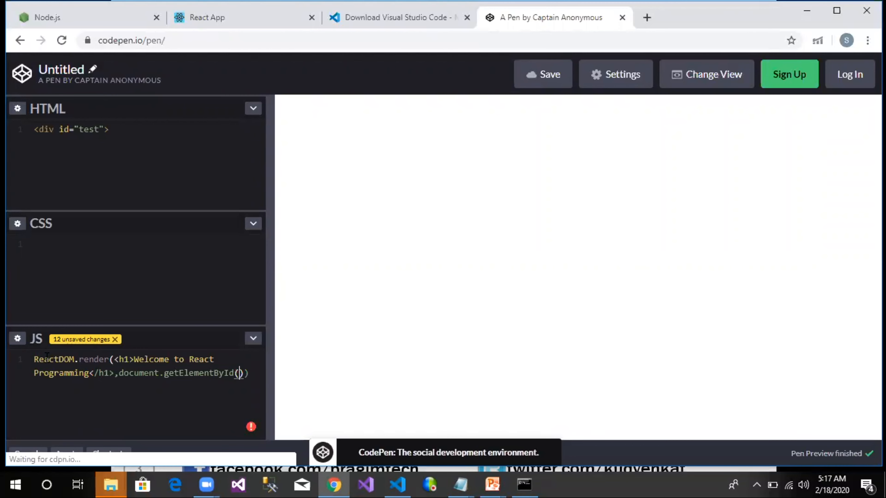
type("'t")
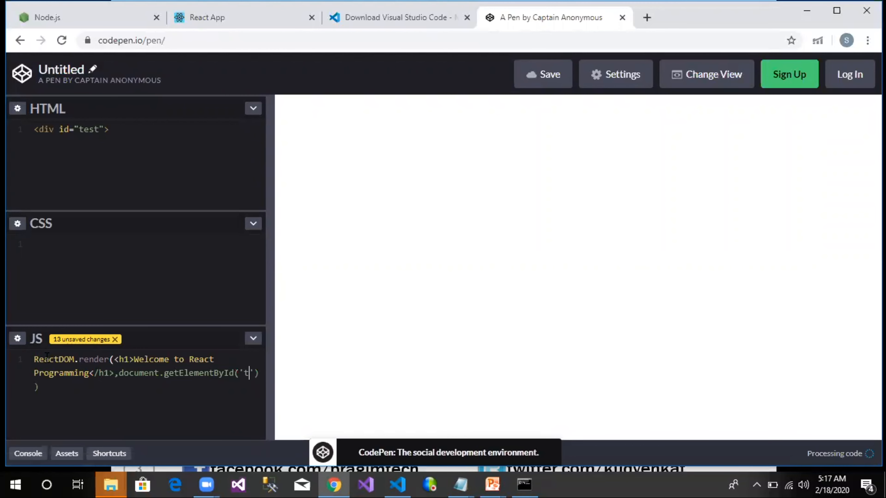
type("est")
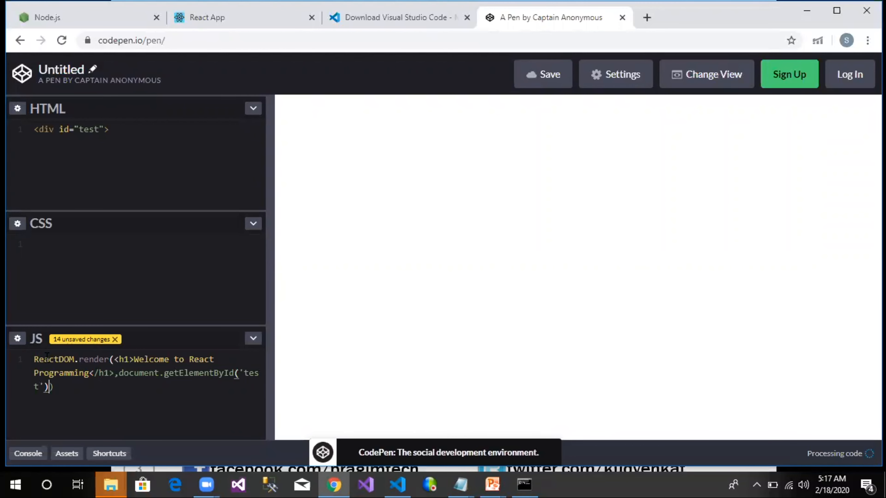
type(");")
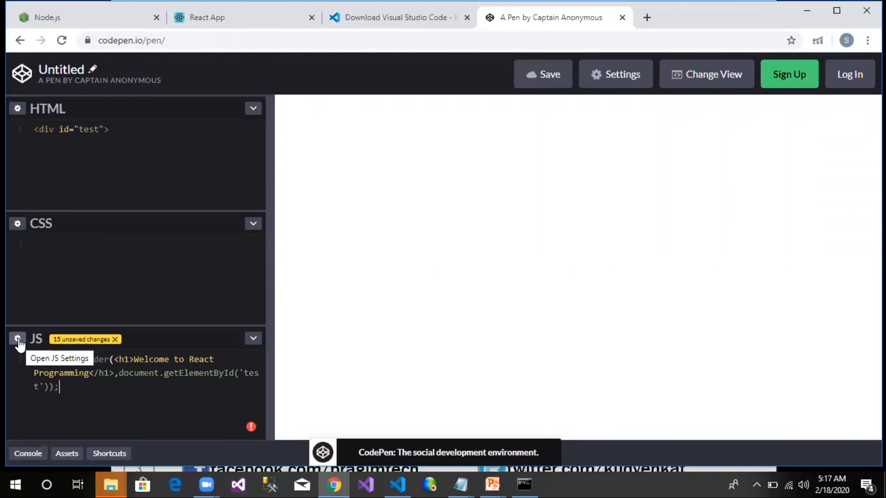
Step: Add the unpkg react.development.js and react-dom.development.js URLs as the pen's external scripts
left_click(18, 339)
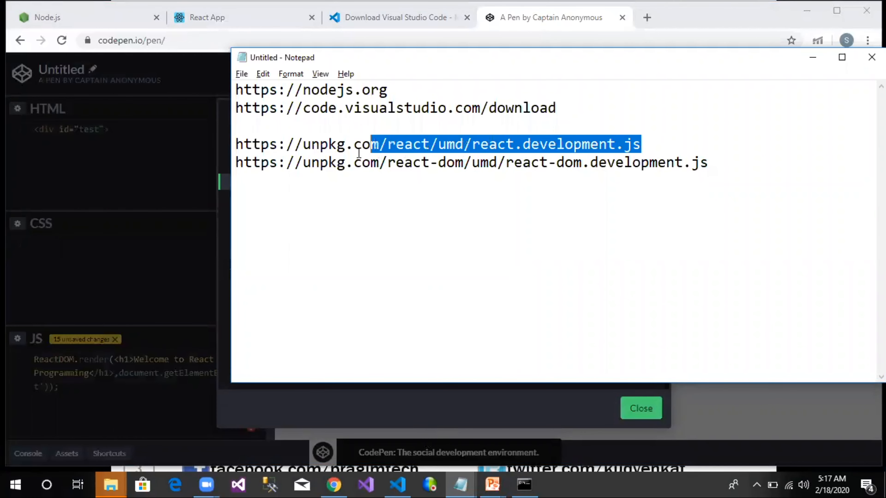
left_click_drag(370, 144, 235, 144)
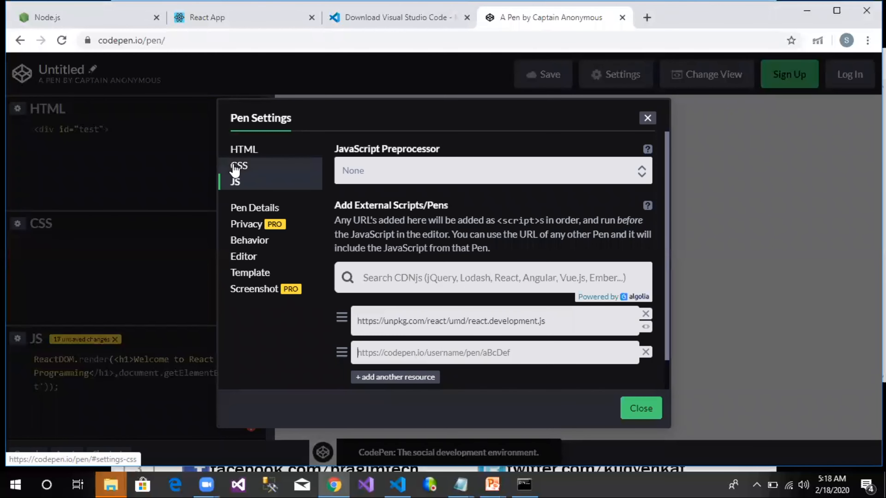
type("https://unpkg.com/react-dom/umd/react-dom.development.js")
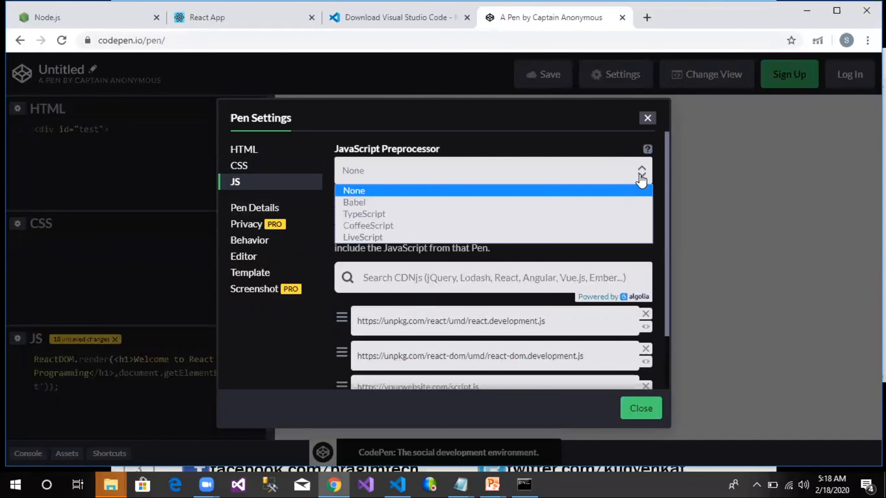
Step: Set Babel as the JavaScript preprocessor and close settings so the heading renders
left_click(354, 203)
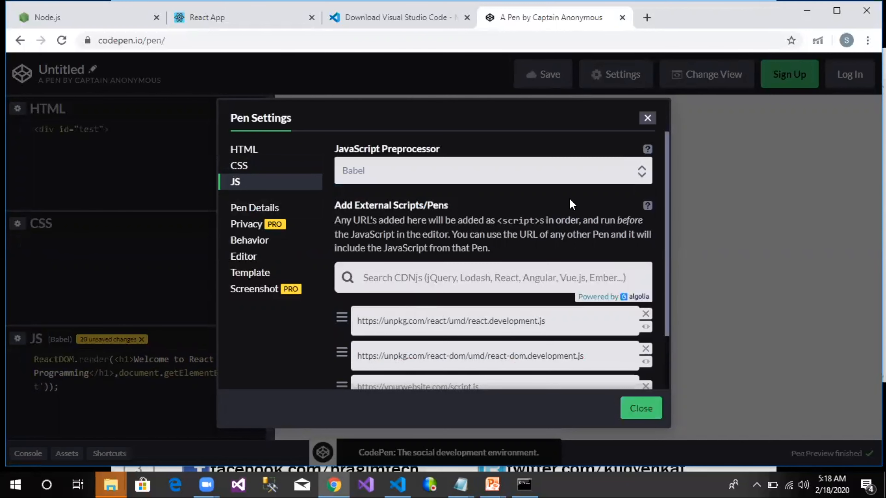
left_click(641, 408)
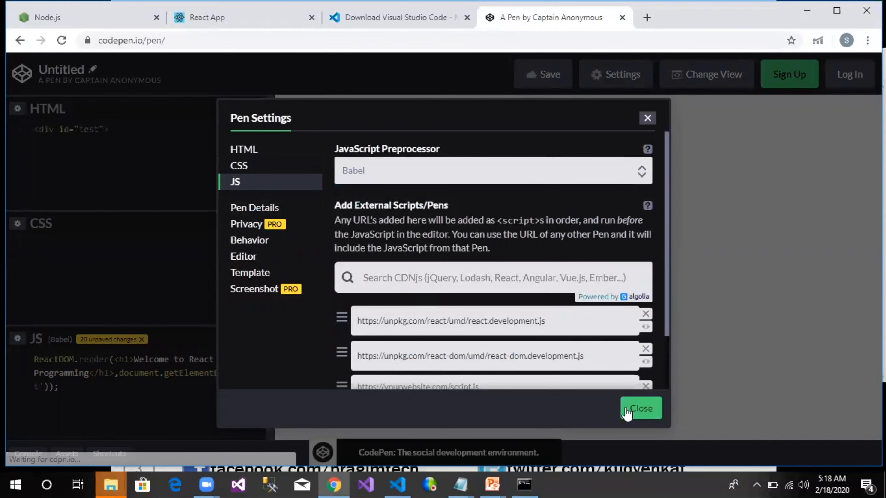
left_click(641, 408)
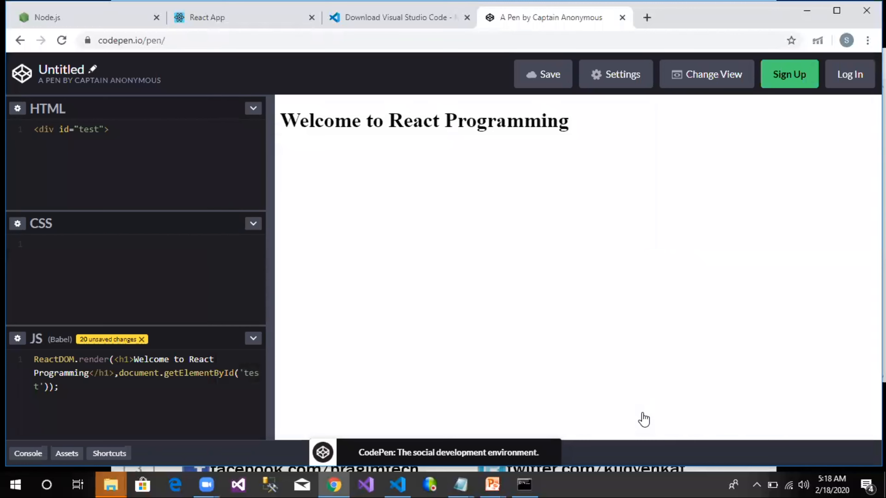